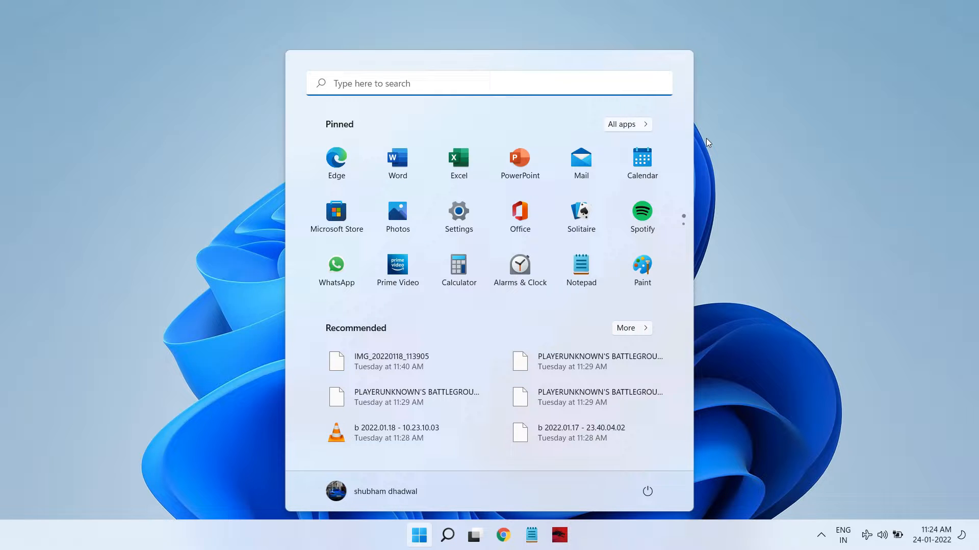
{"action": "mouse_move", "coordinate": [519, 70]}
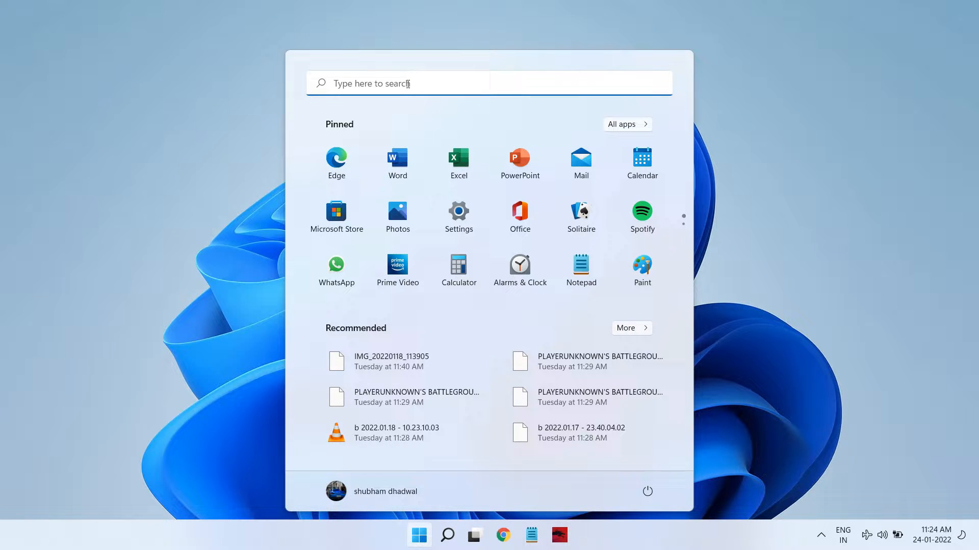
Step: Search the Start menu for 'intel' to bring up Intel Graphics Control Panel
{"action": "left_click", "coordinate": [447, 535]}
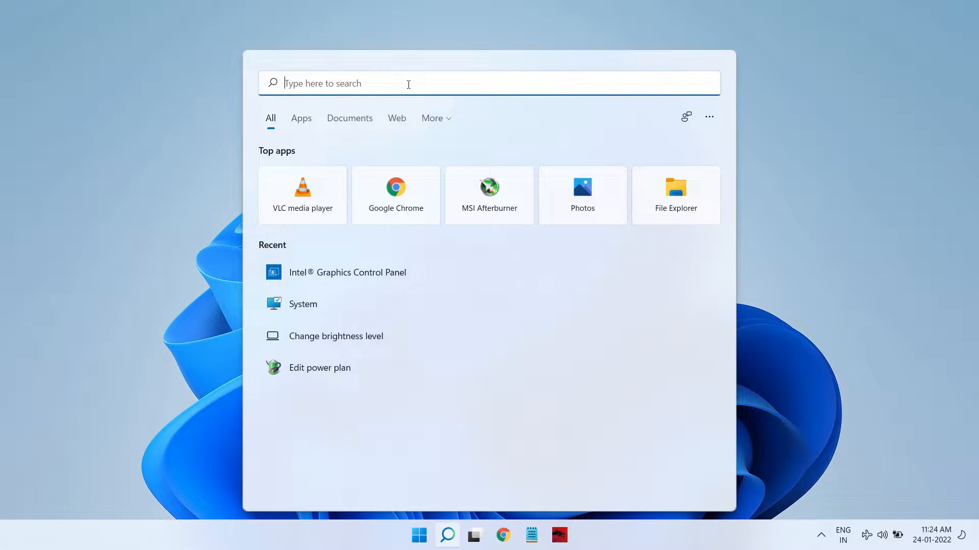
{"action": "type", "text": "intel"}
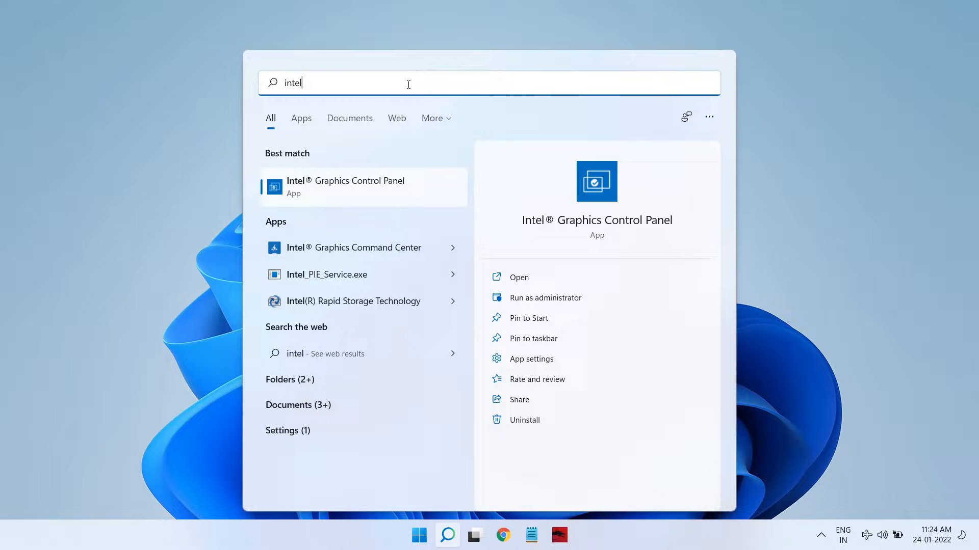
{"action": "mouse_move", "coordinate": [365, 186]}
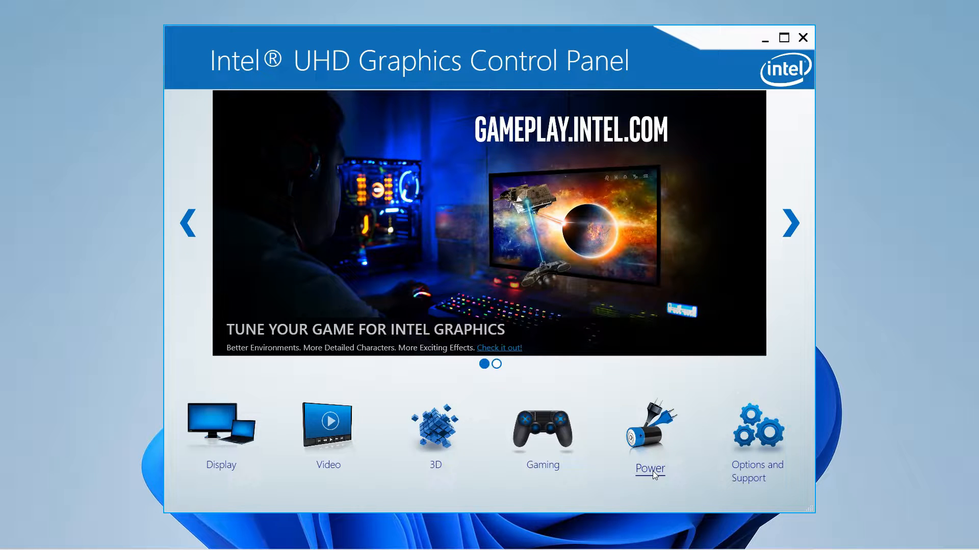
{"action": "mouse_move", "coordinate": [655, 471]}
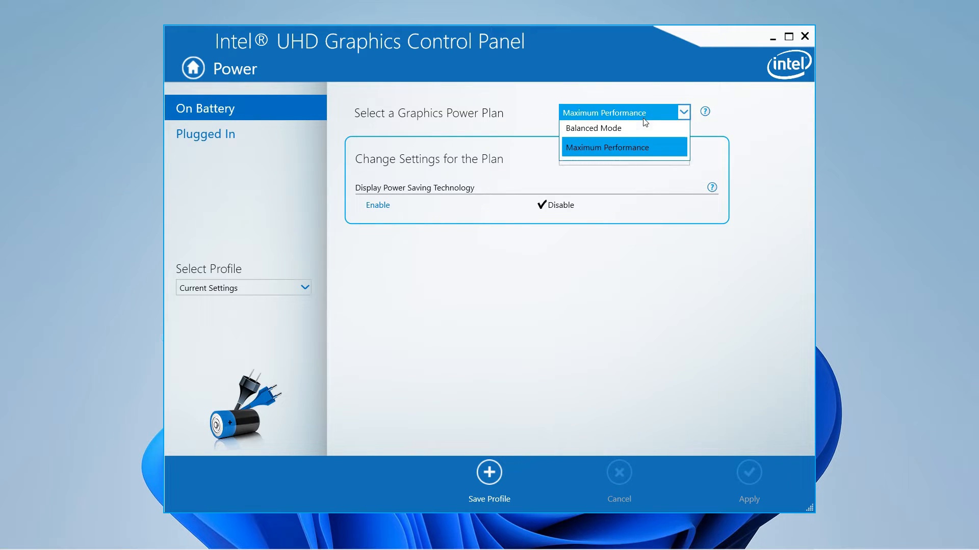
Step: Set the graphics power plan to Maximum Performance for On Battery and Plugged In
{"action": "left_click", "coordinate": [606, 147]}
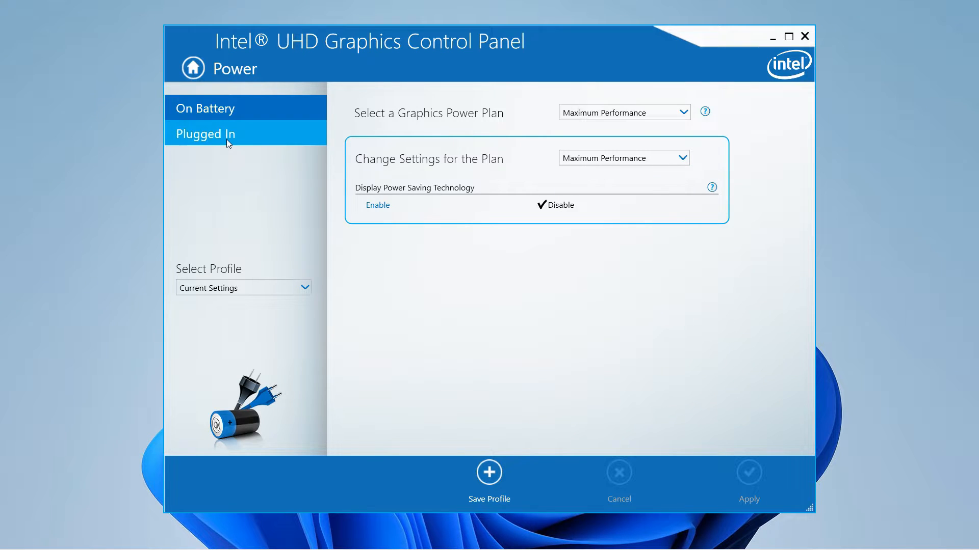
{"action": "left_click", "coordinate": [622, 112]}
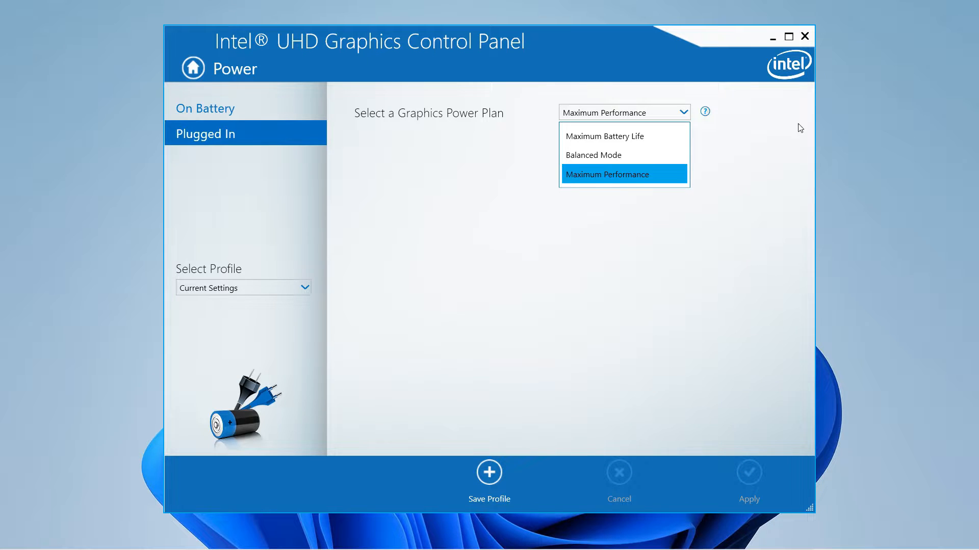
{"action": "left_click", "coordinate": [607, 174]}
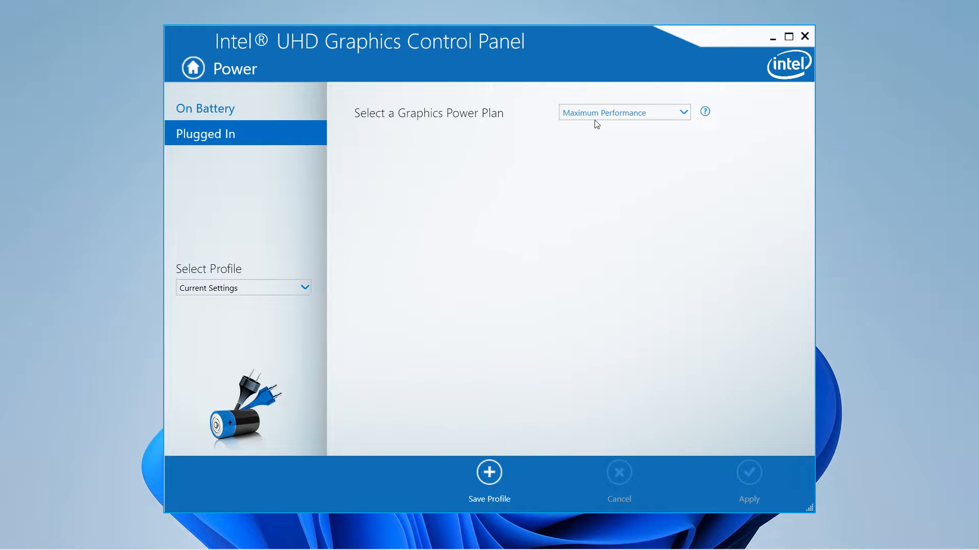
{"action": "right_click", "coordinate": [600, 187]}
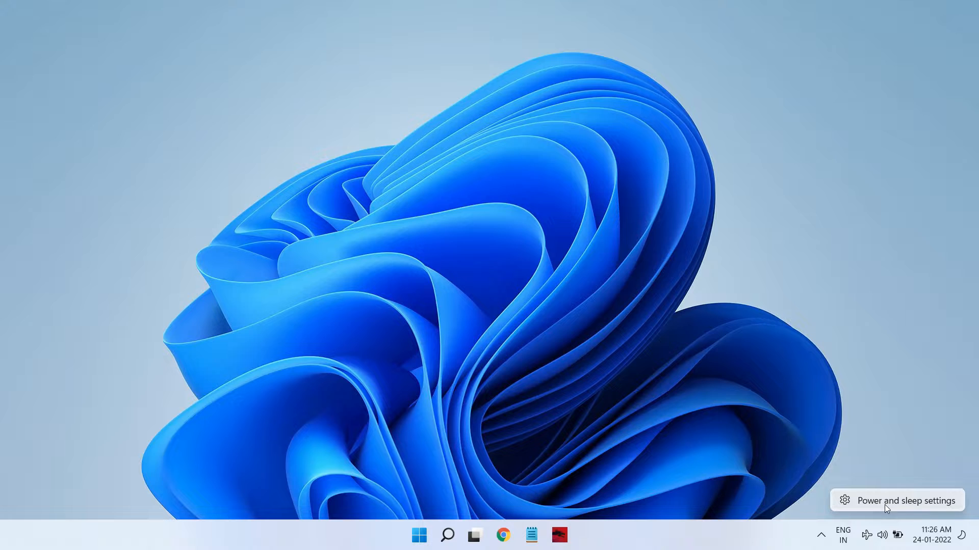
Step: Search Windows for power settings and open the Edit power plan result
{"action": "left_click", "coordinate": [447, 535]}
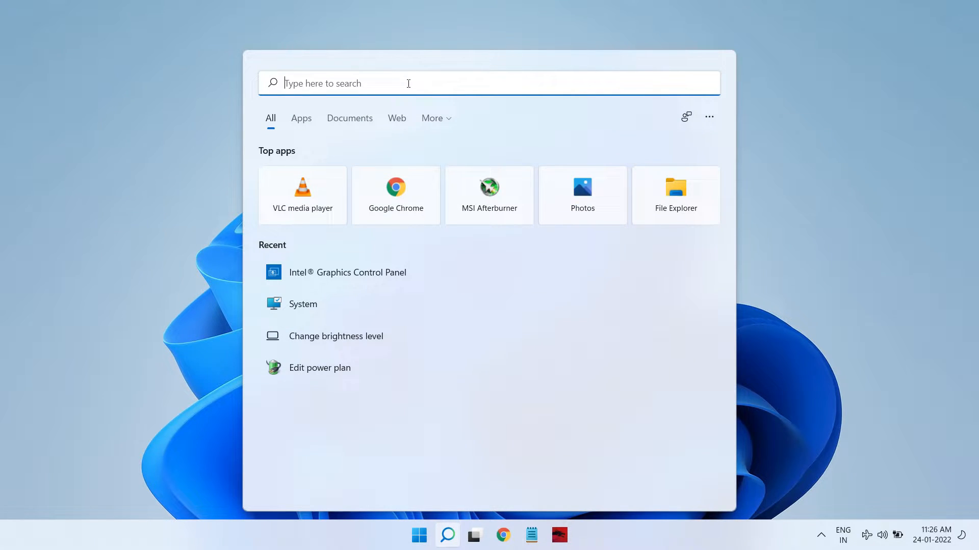
{"action": "type", "text": "powerPoint"}
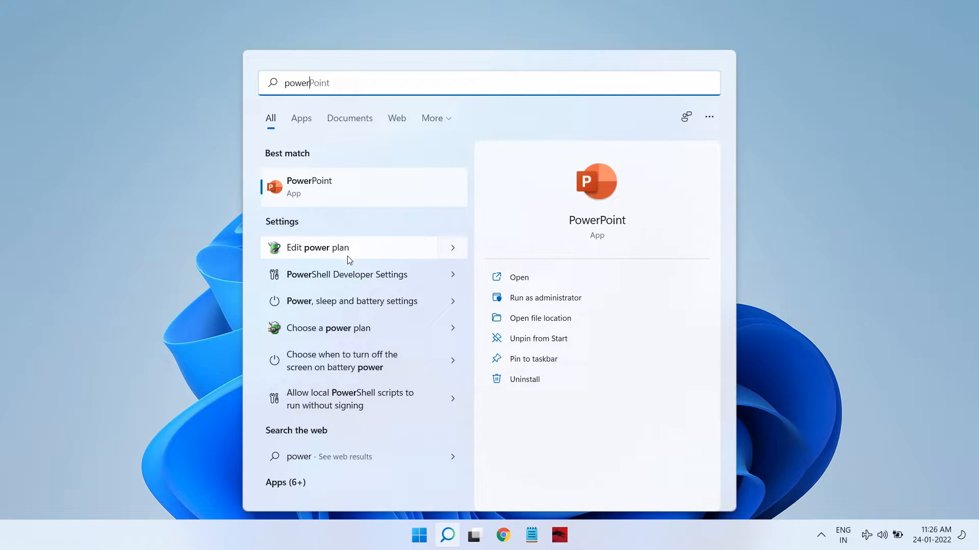
{"action": "left_click", "coordinate": [317, 247]}
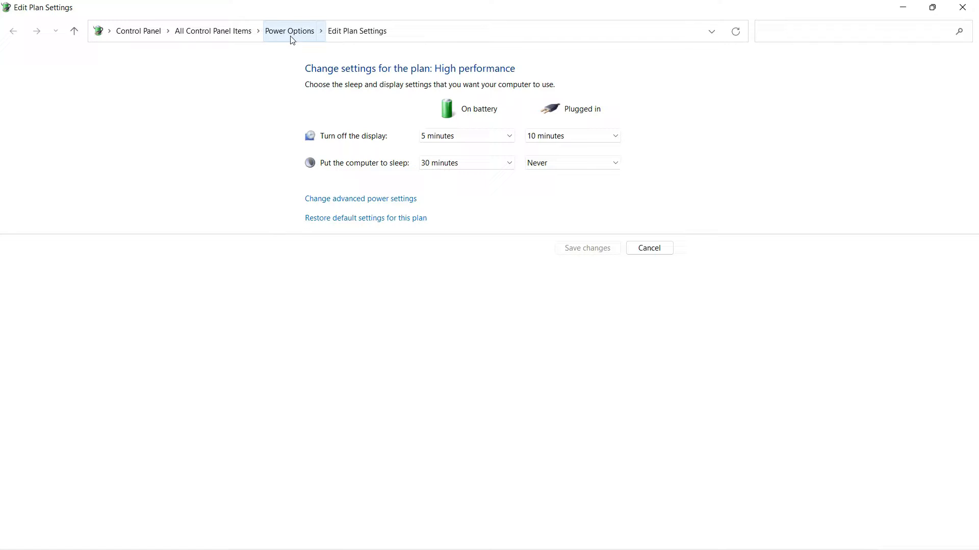
Step: Return to Power Options and open Change plan settings for Ultimate Performance
{"action": "left_click", "coordinate": [289, 30]}
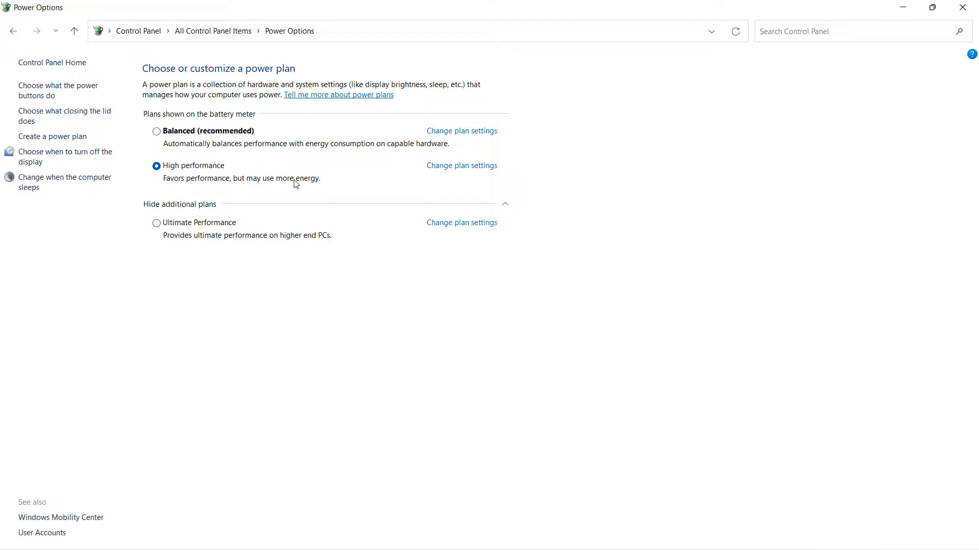
{"action": "mouse_move", "coordinate": [248, 186]}
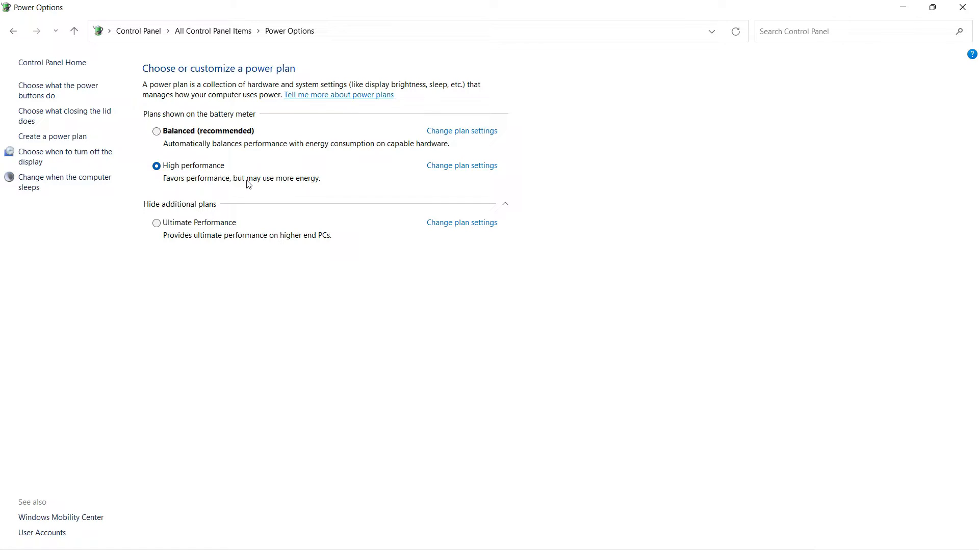
{"action": "mouse_move", "coordinate": [163, 242]}
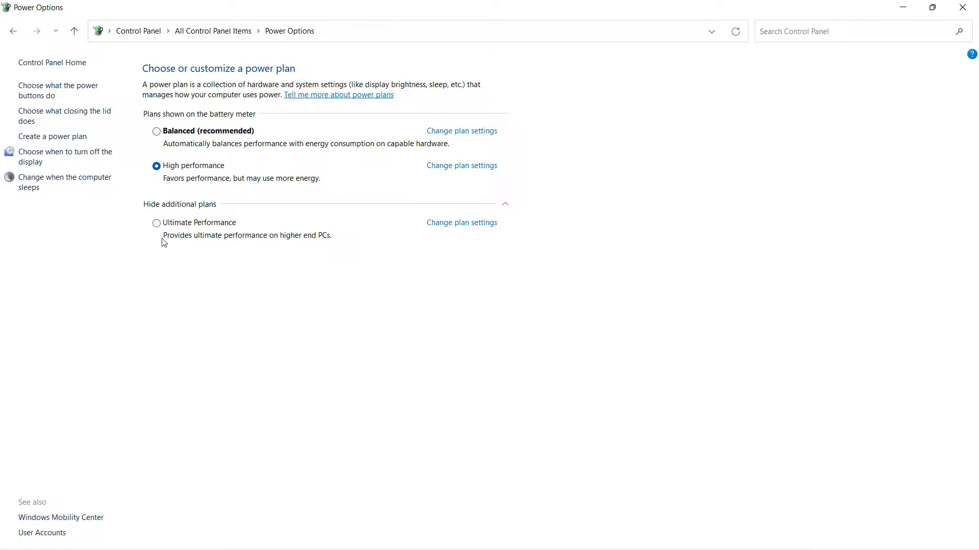
{"action": "mouse_move", "coordinate": [273, 239]}
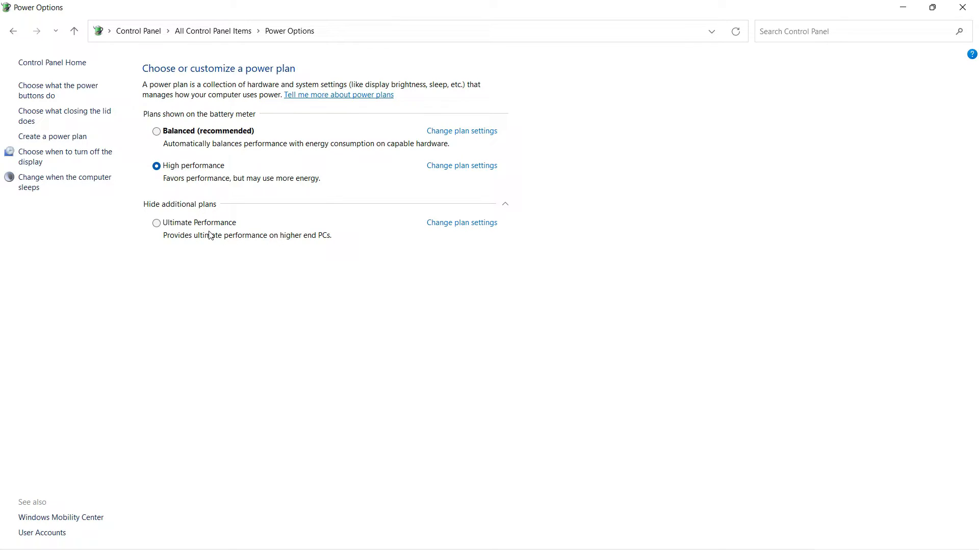
{"action": "mouse_move", "coordinate": [462, 223]}
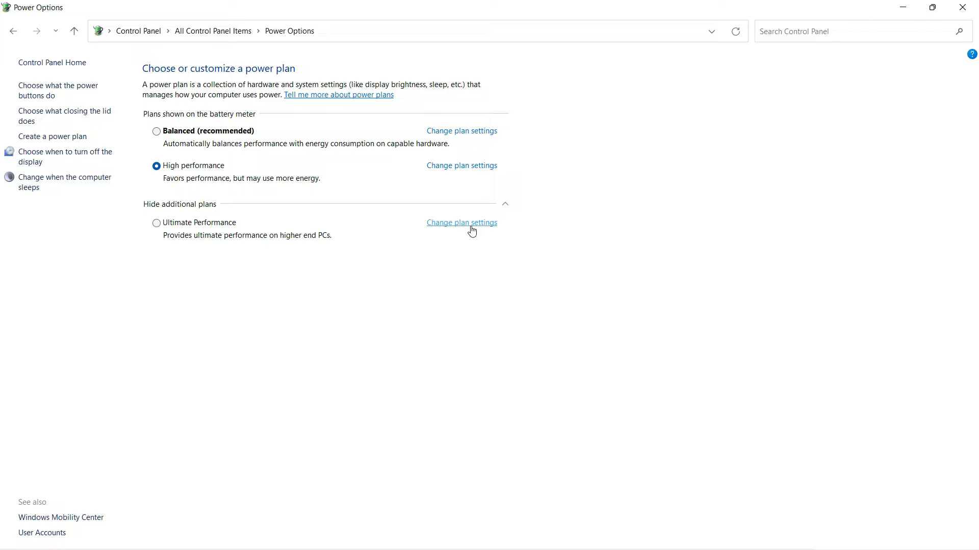
{"action": "left_click", "coordinate": [461, 223]}
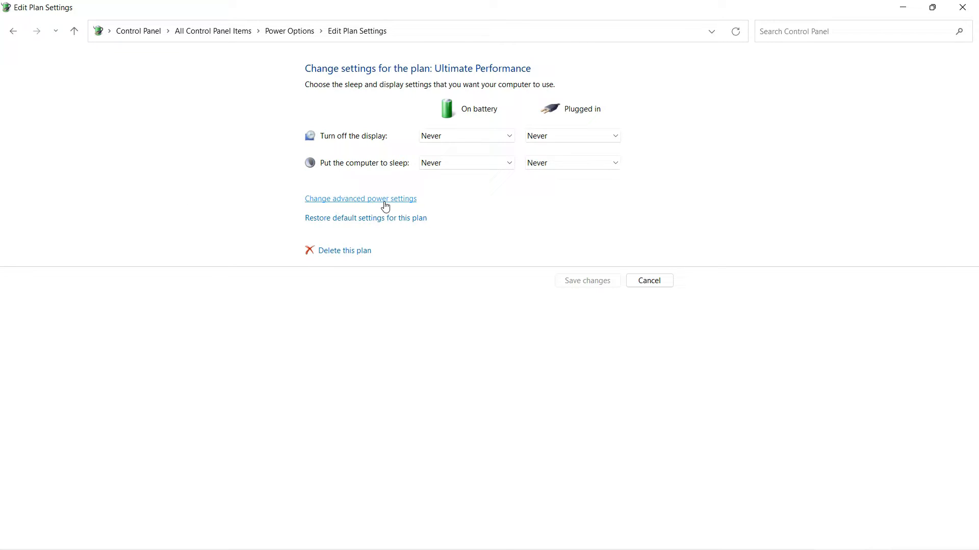
Step: In advanced settings, set Intel Graphics Power Plan On battery to Maximum Performance
{"action": "left_click", "coordinate": [360, 198]}
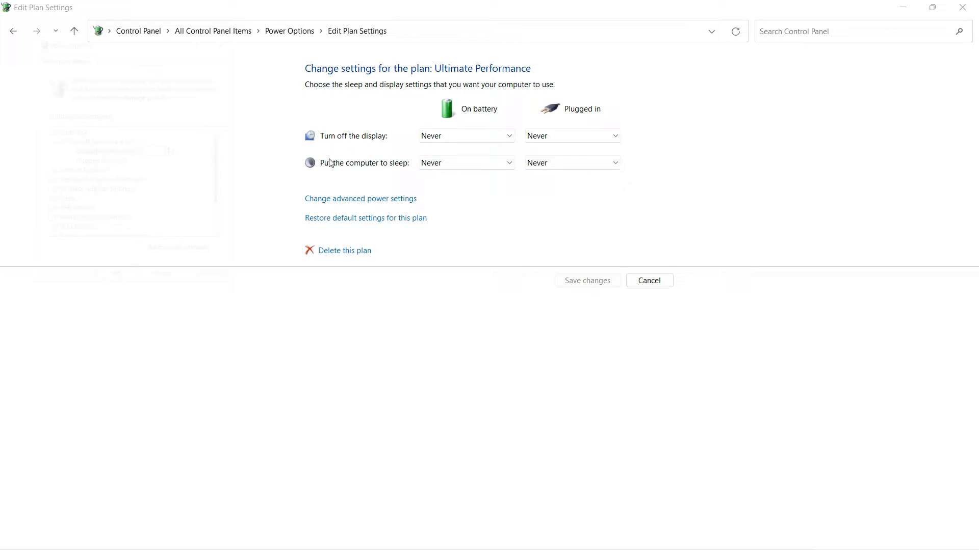
{"action": "left_click", "coordinate": [360, 198]}
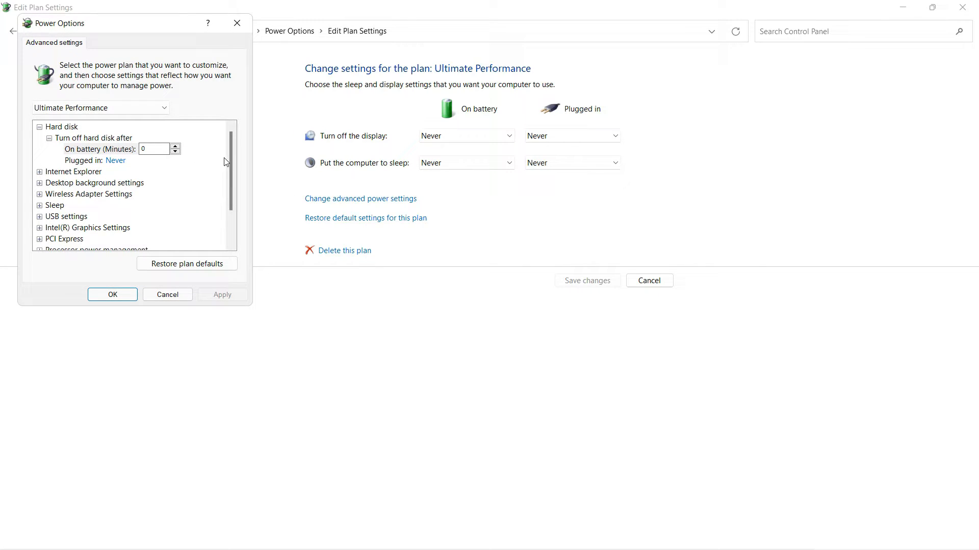
{"action": "scroll", "scroll_direction": "down", "scroll_amount": 3}
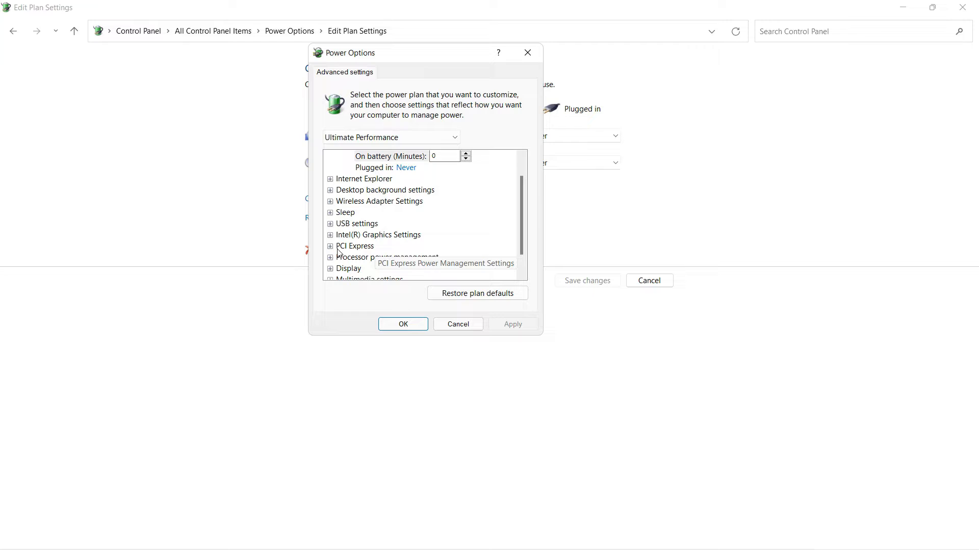
{"action": "left_click", "coordinate": [330, 234]}
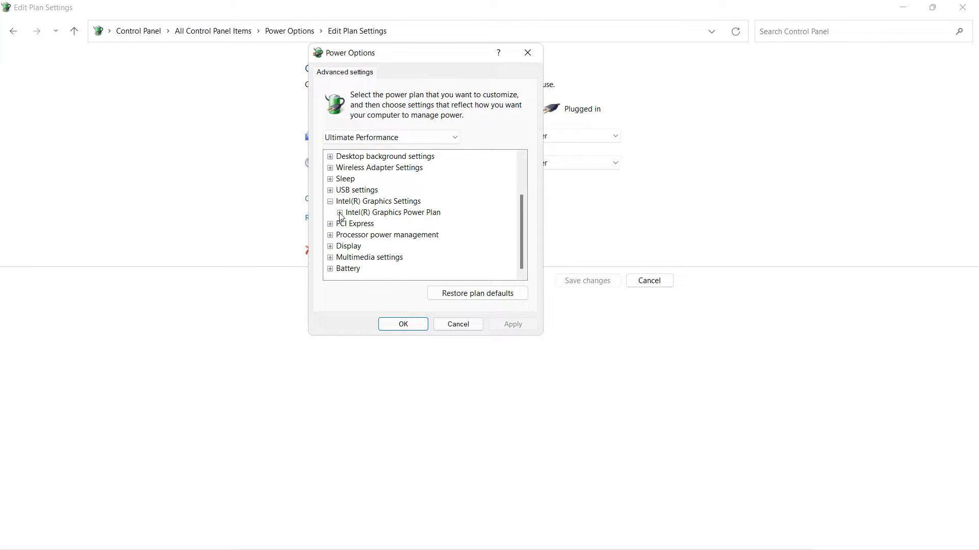
{"action": "left_click", "coordinate": [340, 212]}
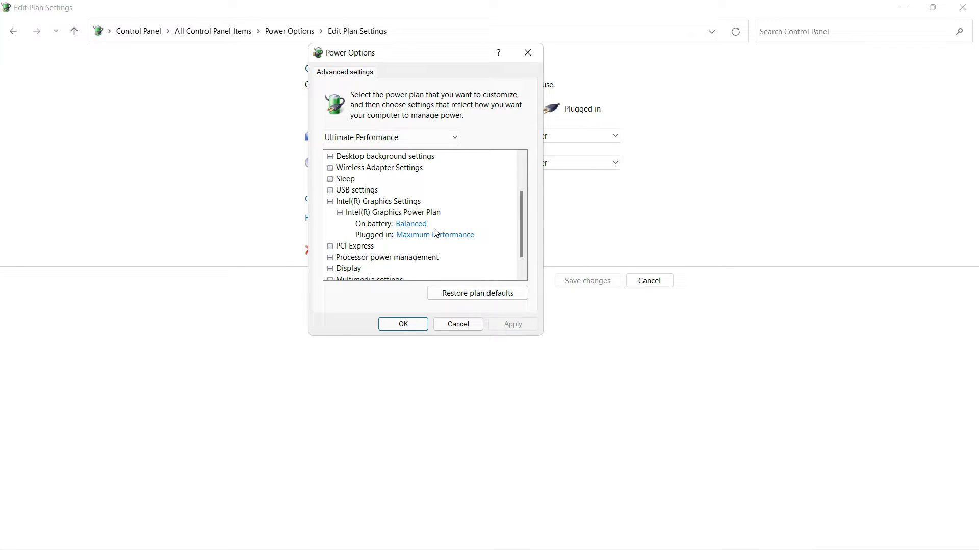
{"action": "mouse_move", "coordinate": [429, 227]}
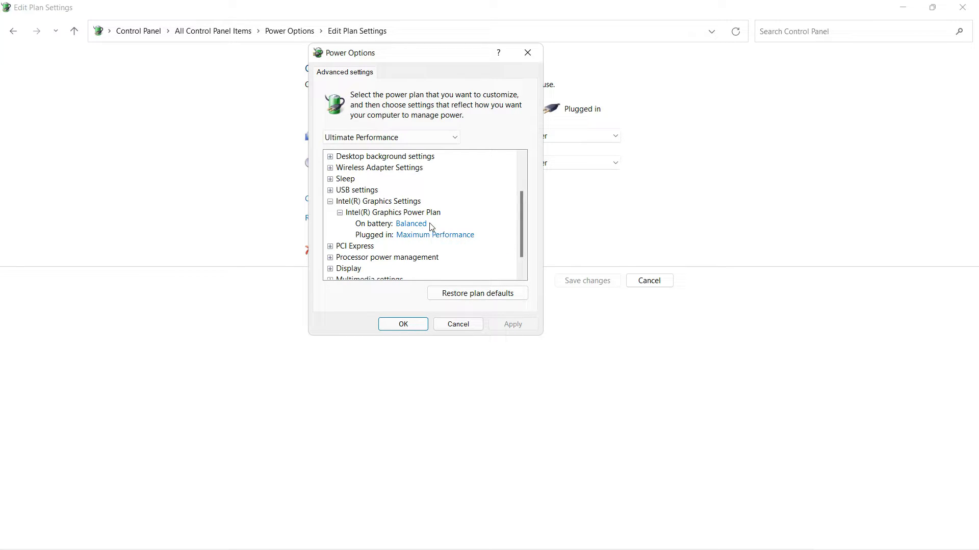
{"action": "mouse_move", "coordinate": [427, 245]}
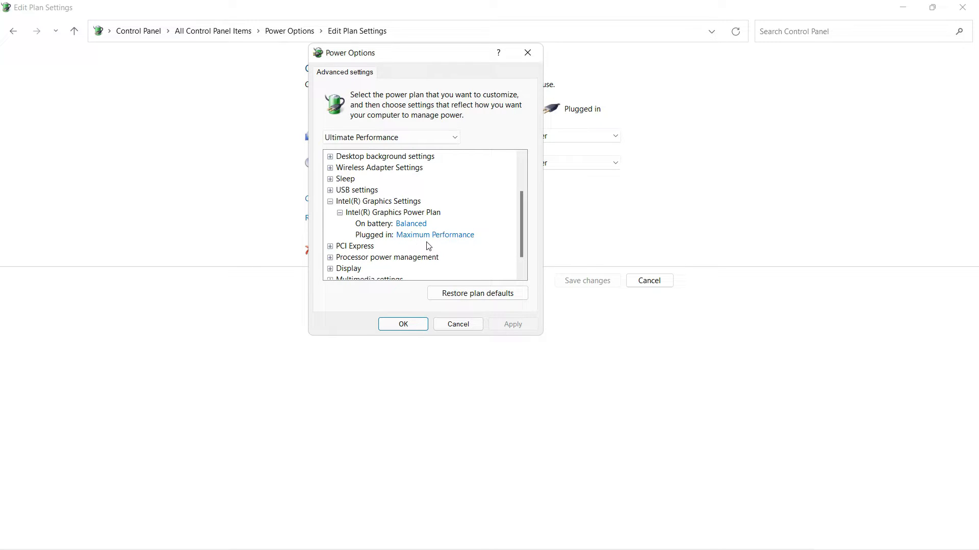
{"action": "left_click", "coordinate": [434, 234]}
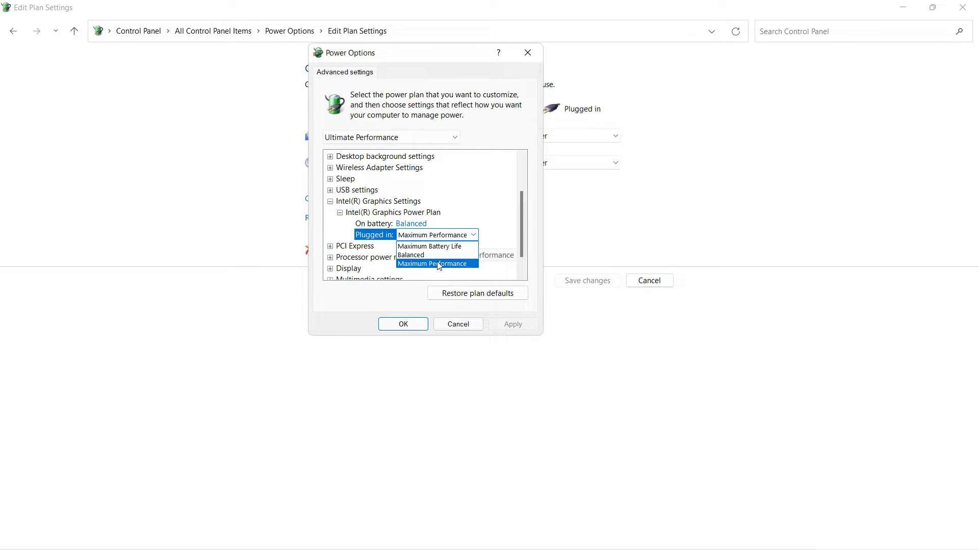
{"action": "left_click", "coordinate": [434, 264]}
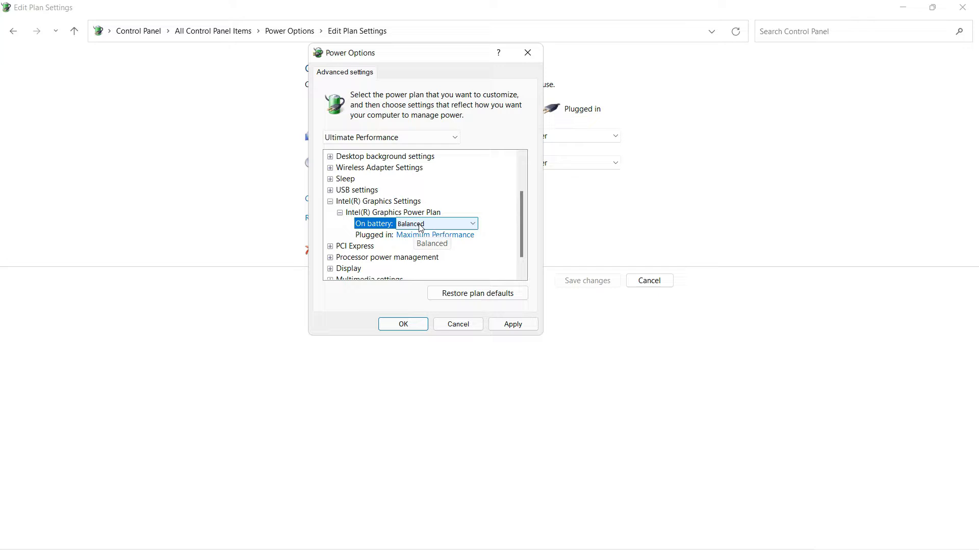
{"action": "left_click", "coordinate": [435, 225]}
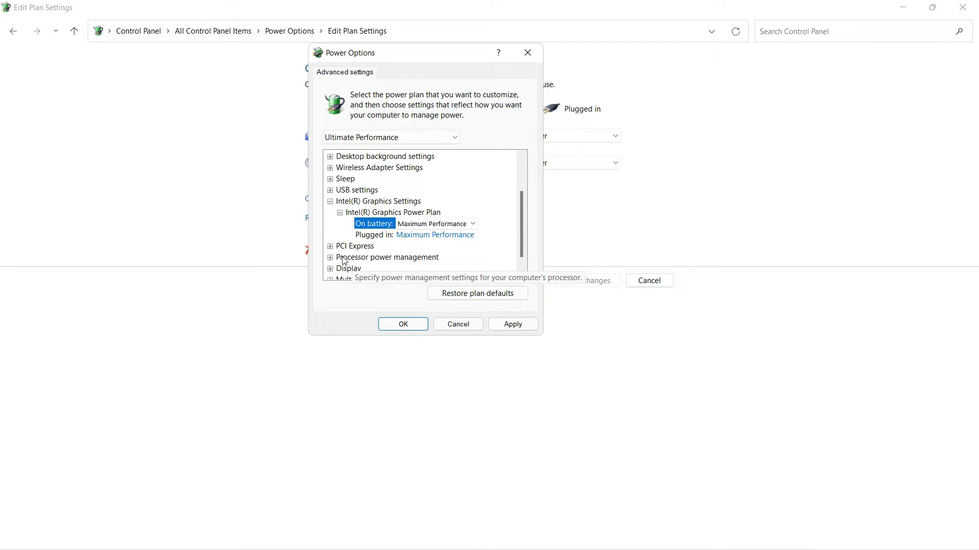
{"action": "mouse_move", "coordinate": [369, 264]}
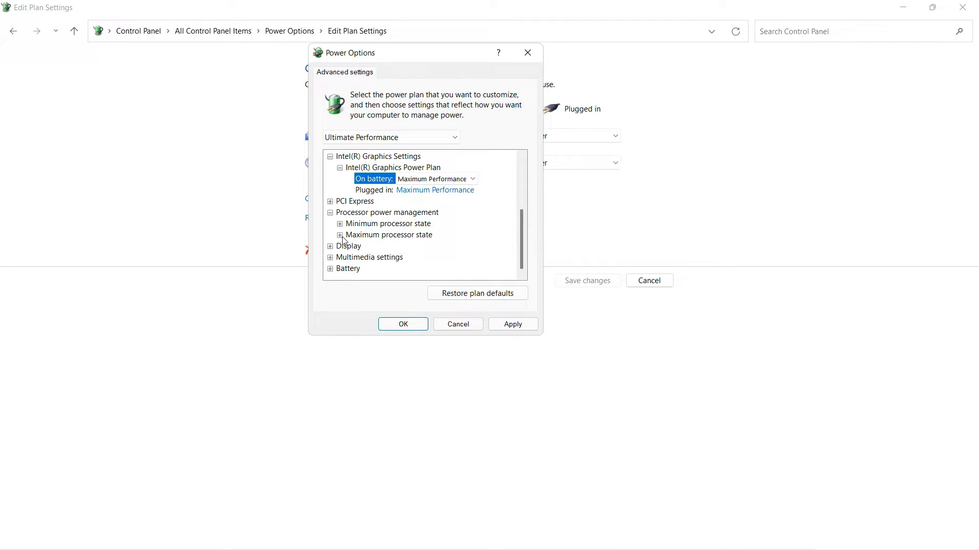
Step: Expand Maximum processor state to confirm 100% on battery and plugged in
{"action": "left_click", "coordinate": [340, 235]}
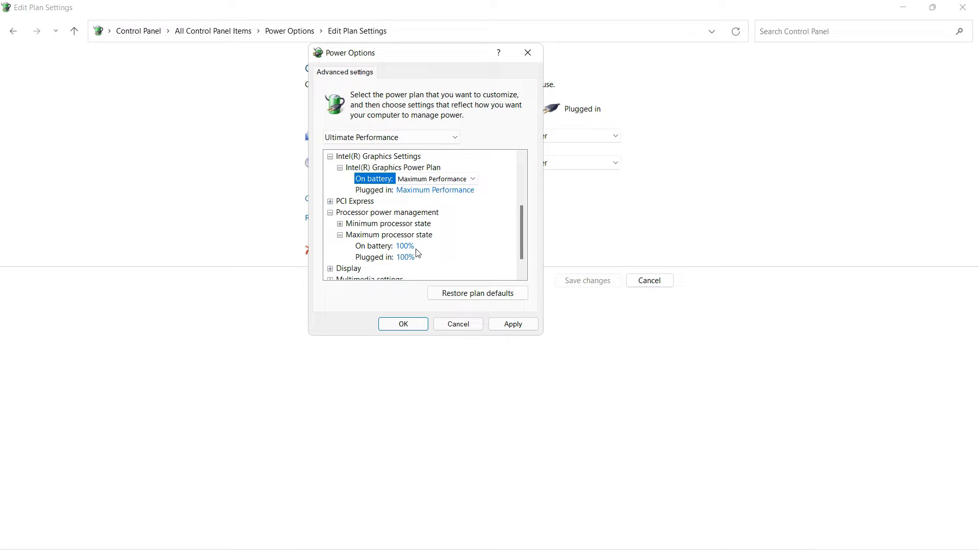
{"action": "mouse_move", "coordinate": [399, 250]}
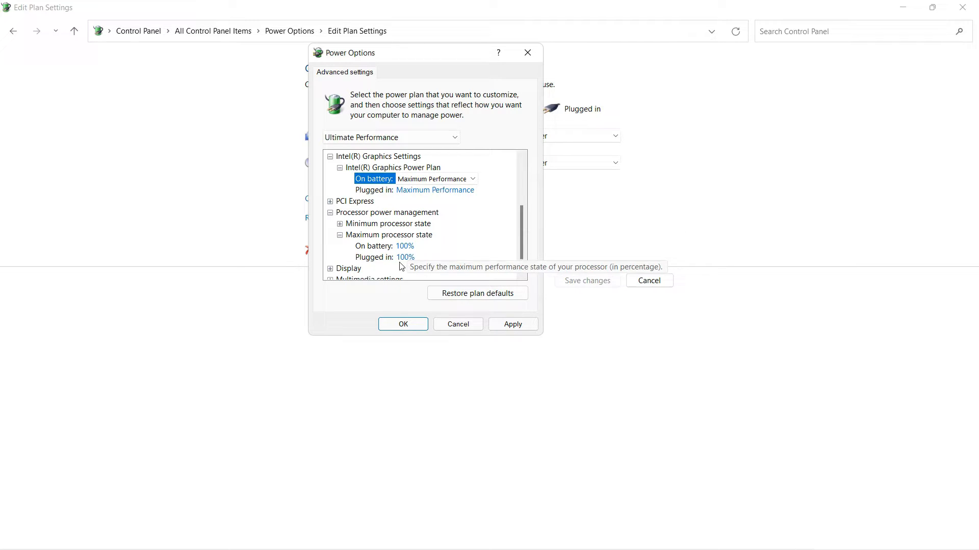
{"action": "mouse_move", "coordinate": [426, 255]}
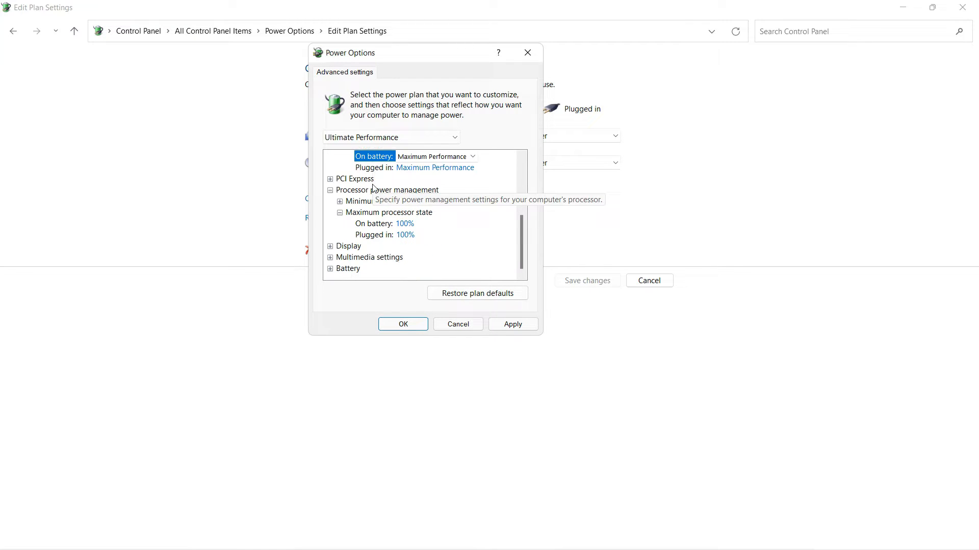
{"action": "scroll", "scroll_direction": "down", "scroll_amount": 3}
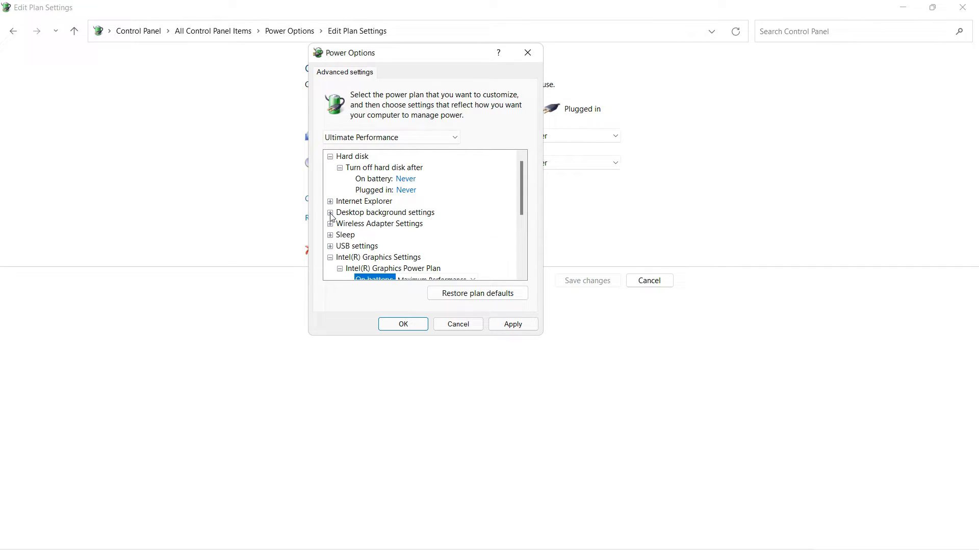
Step: Set the plugged-in desktop background slide show to Paused and close advanced settings
{"action": "left_click", "coordinate": [330, 212]}
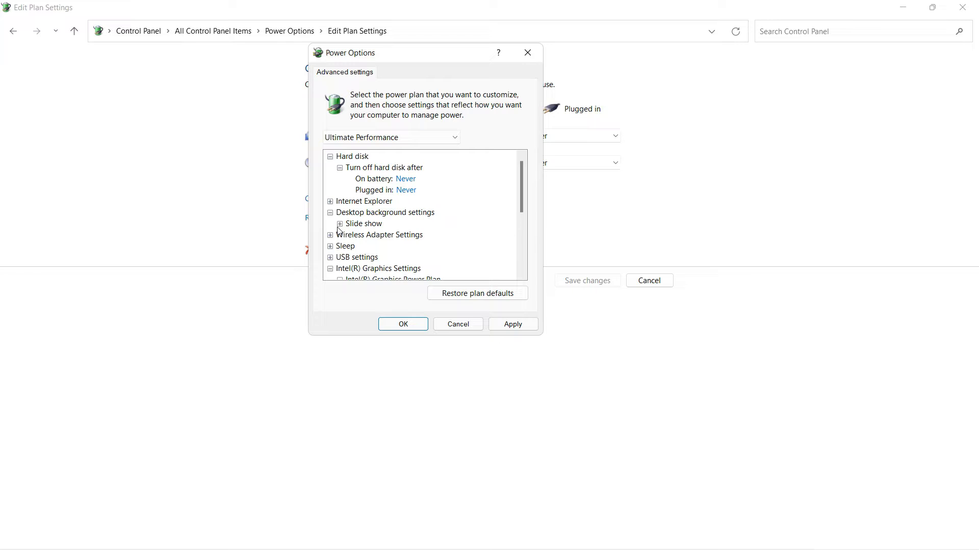
{"action": "mouse_move", "coordinate": [363, 223]}
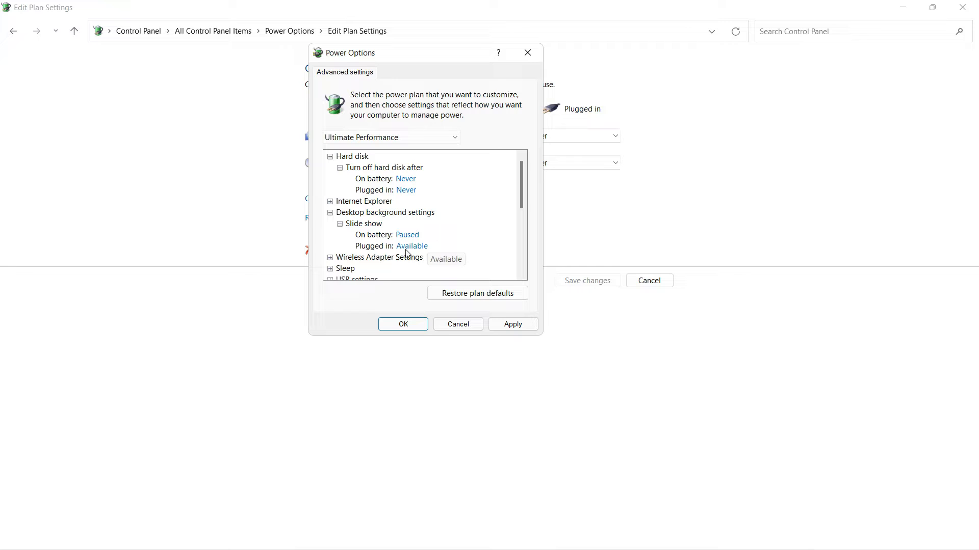
{"action": "left_click", "coordinate": [412, 246]}
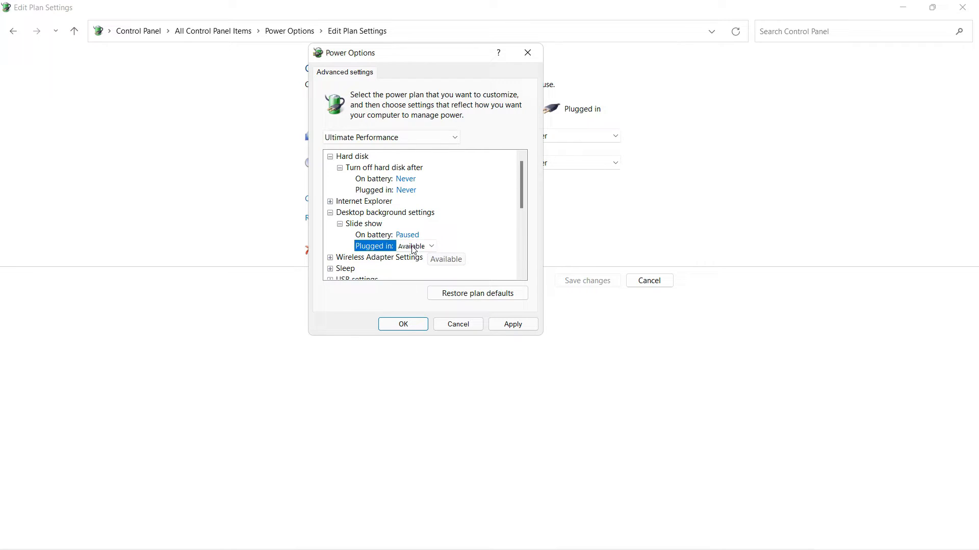
{"action": "left_click", "coordinate": [430, 246]}
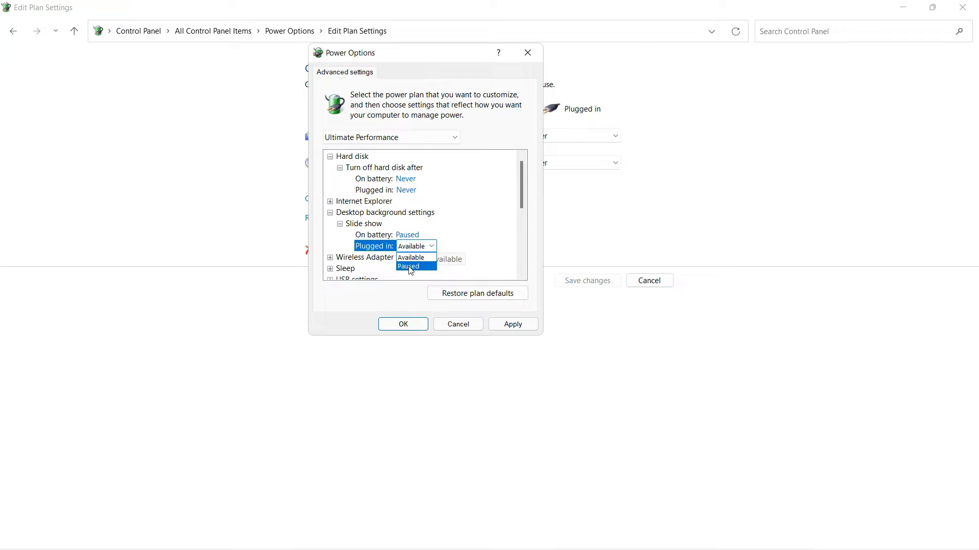
{"action": "mouse_move", "coordinate": [423, 273]}
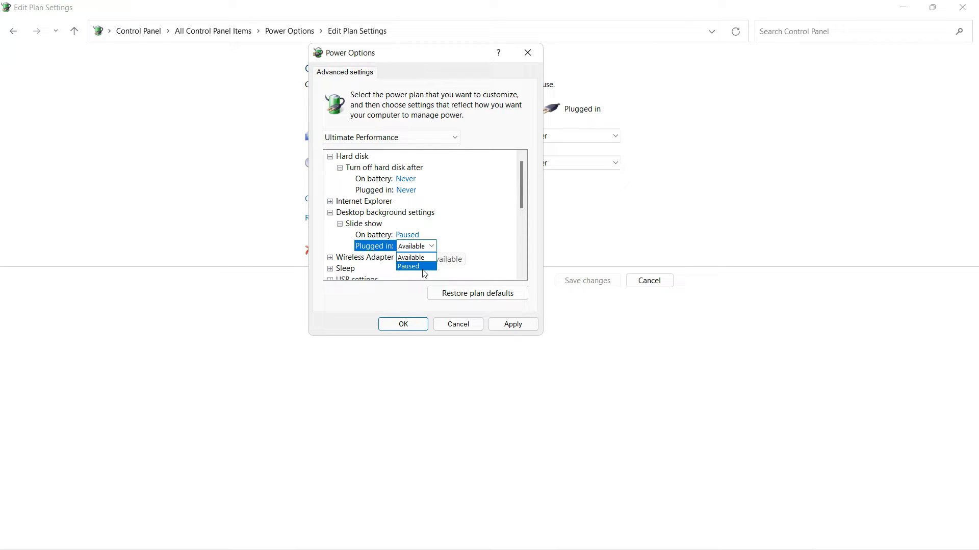
{"action": "mouse_move", "coordinate": [400, 279]}
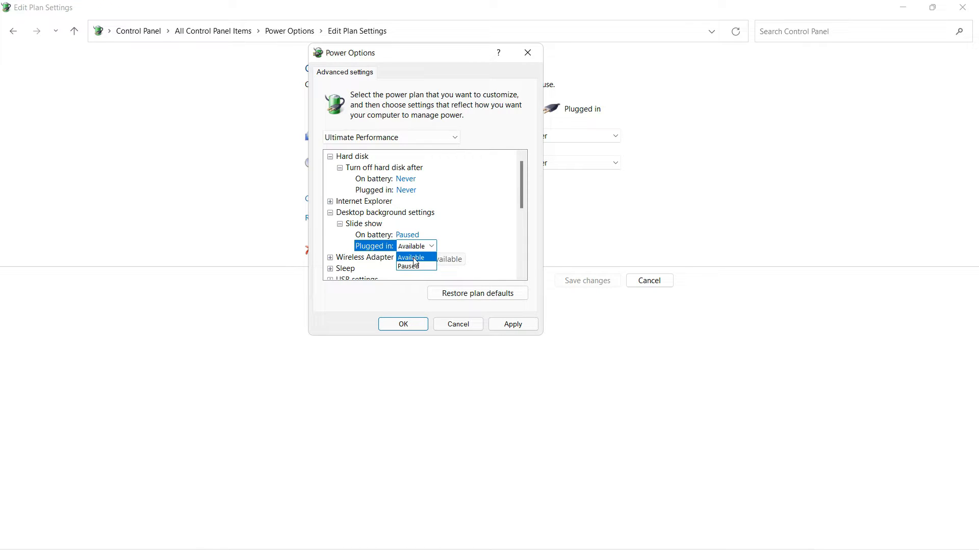
{"action": "mouse_move", "coordinate": [409, 267]}
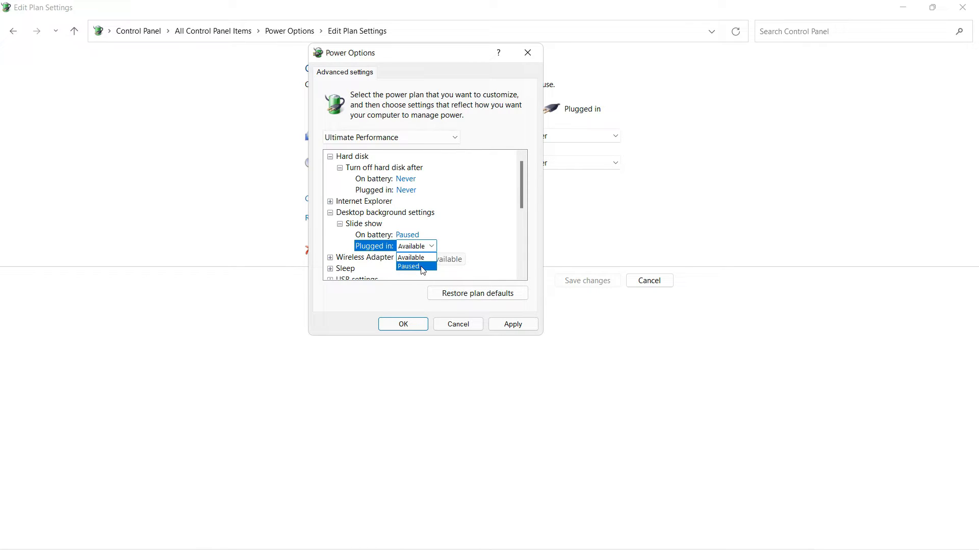
{"action": "left_click", "coordinate": [408, 266]}
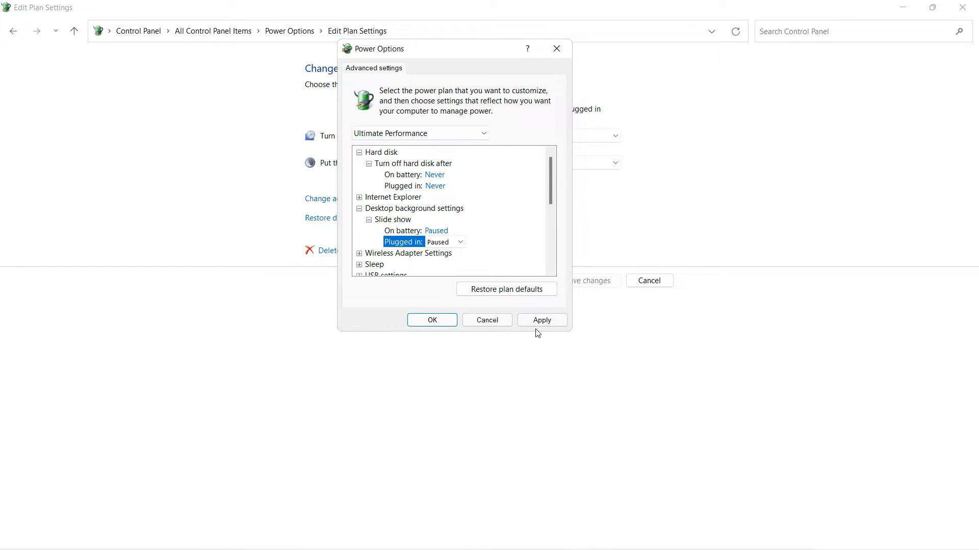
{"action": "mouse_move", "coordinate": [473, 294]}
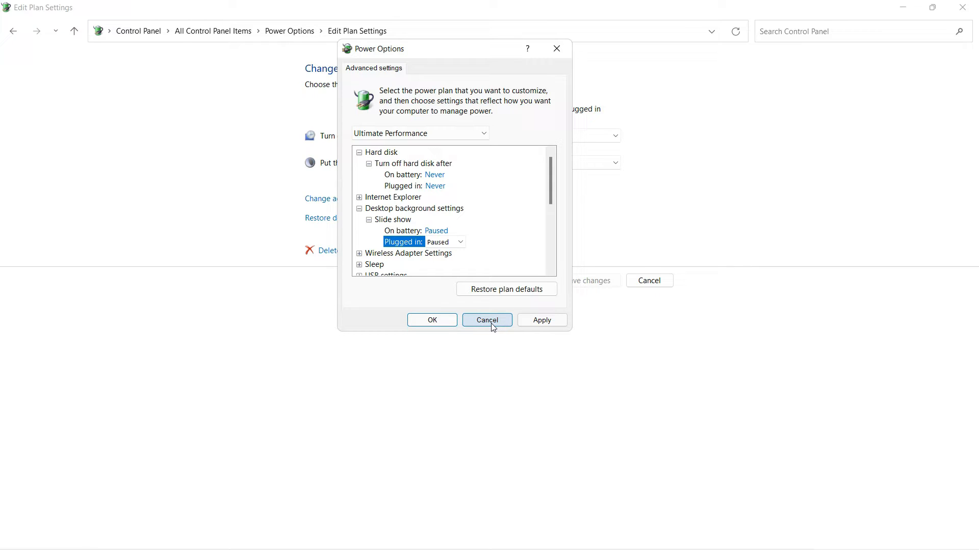
{"action": "left_click", "coordinate": [486, 320]}
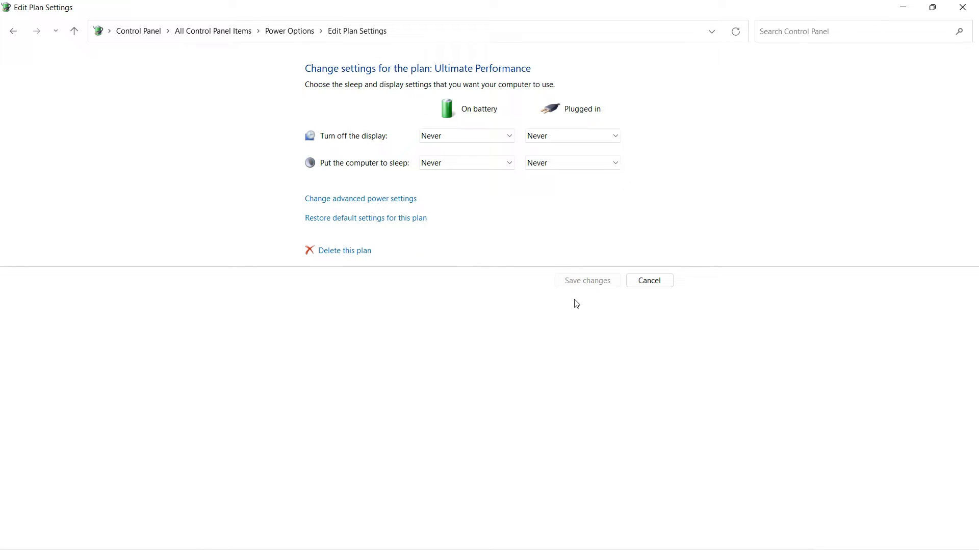
{"action": "mouse_move", "coordinate": [314, 87]}
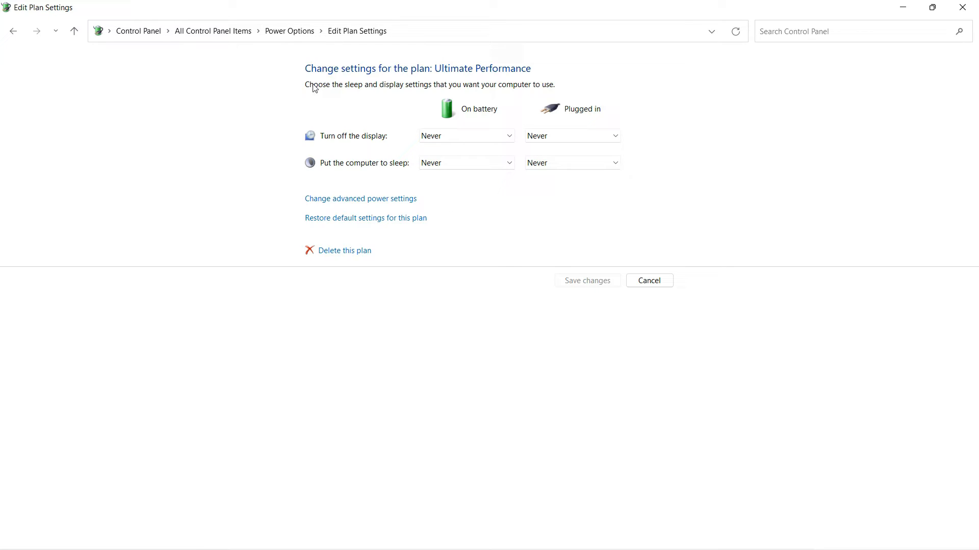
Step: Select Ultimate Performance as the active plan in Power Options and close the window
{"action": "left_click", "coordinate": [14, 31]}
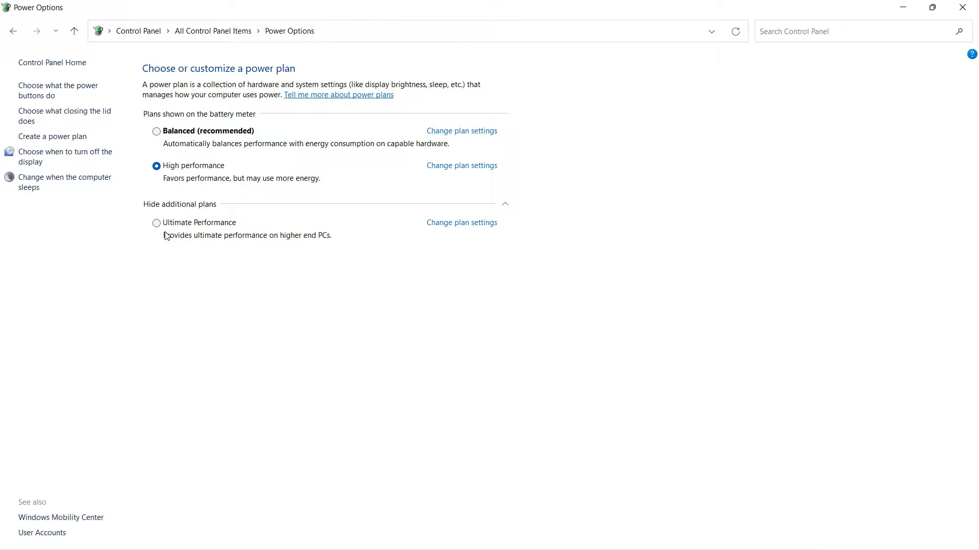
{"action": "left_click", "coordinate": [156, 222]}
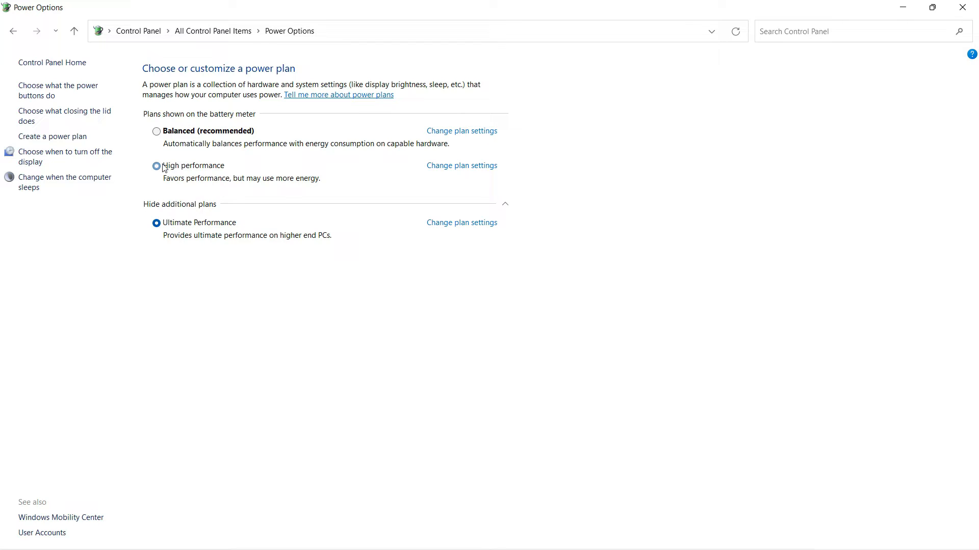
{"action": "left_click", "coordinate": [156, 165]}
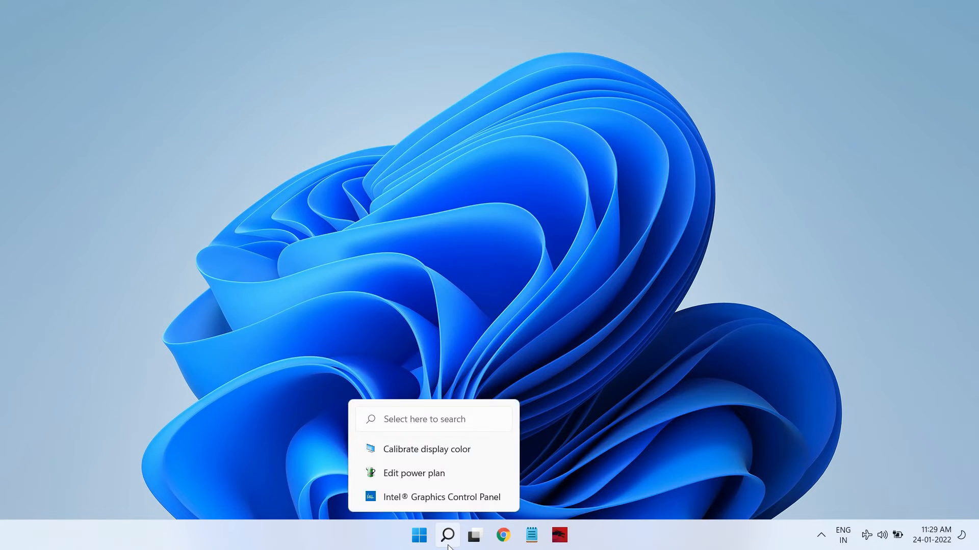
Step: Search 'display se' and open the Change brightness level settings result
{"action": "left_click", "coordinate": [447, 535]}
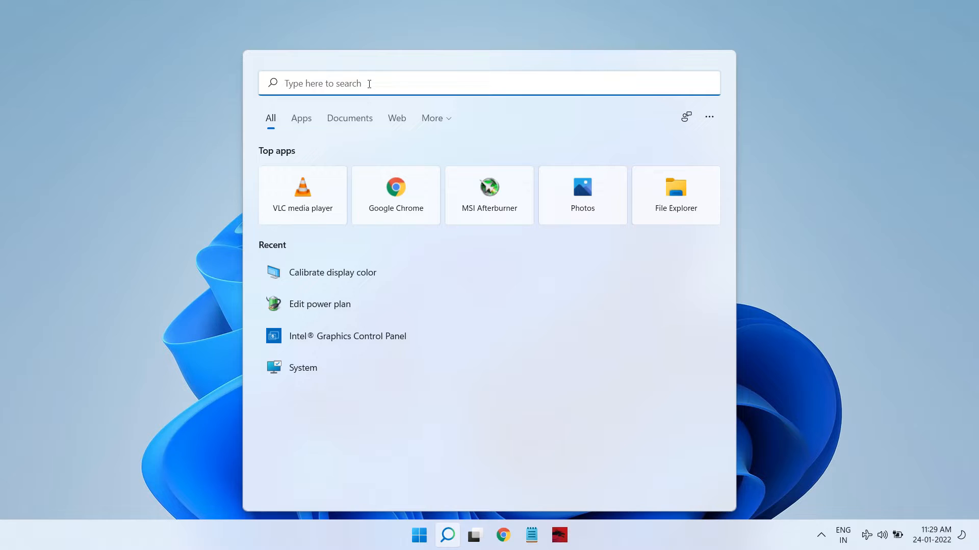
{"action": "type", "text": "display s"}
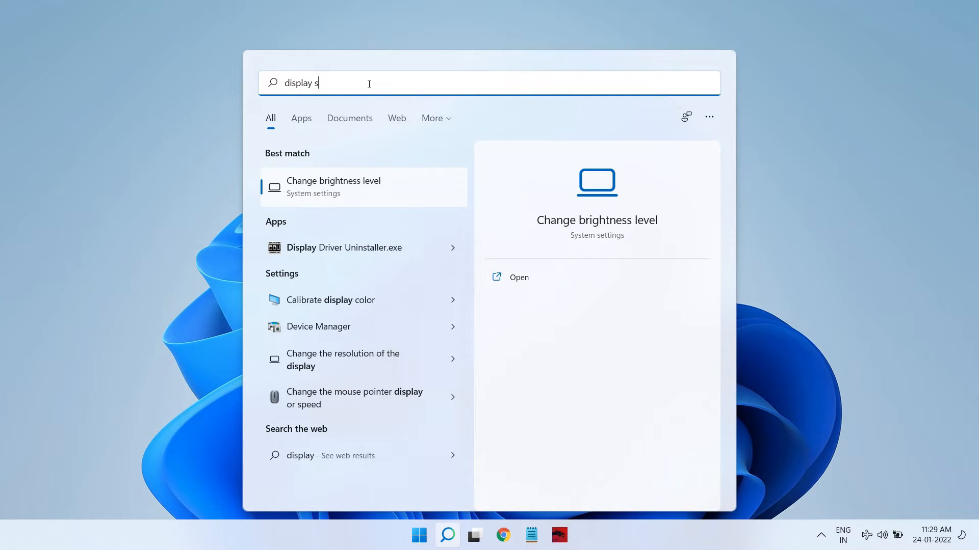
{"action": "type", "text": "e"}
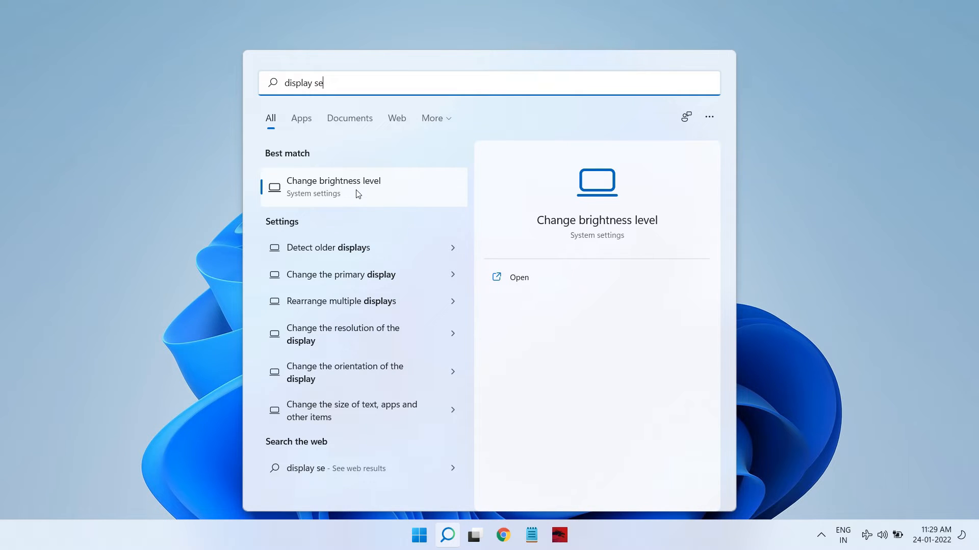
{"action": "left_click", "coordinate": [333, 187]}
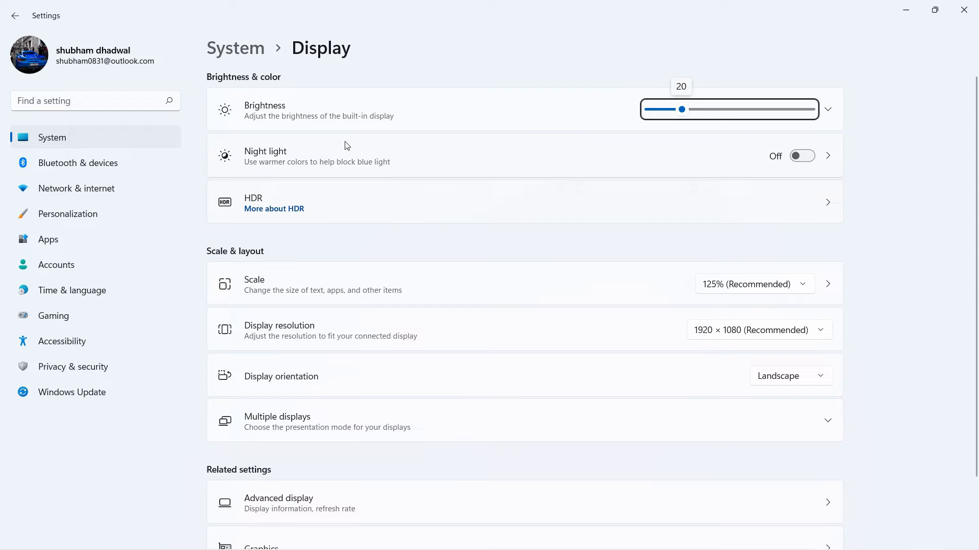
Step: Open the Display > Graphics page and scroll to the Call of Duty: Modern Warfare entry
{"action": "scroll", "scroll_direction": "down", "scroll_amount": 3}
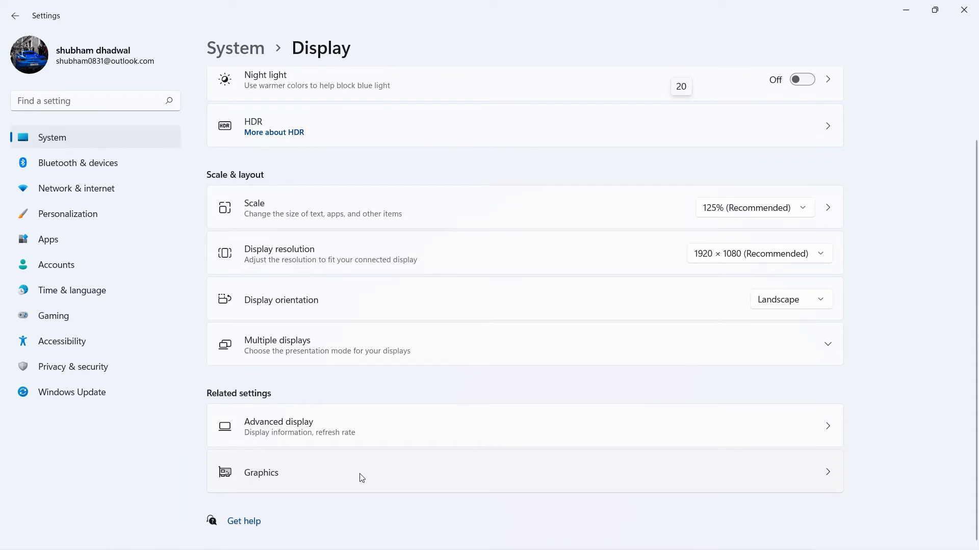
{"action": "left_click", "coordinate": [261, 472]}
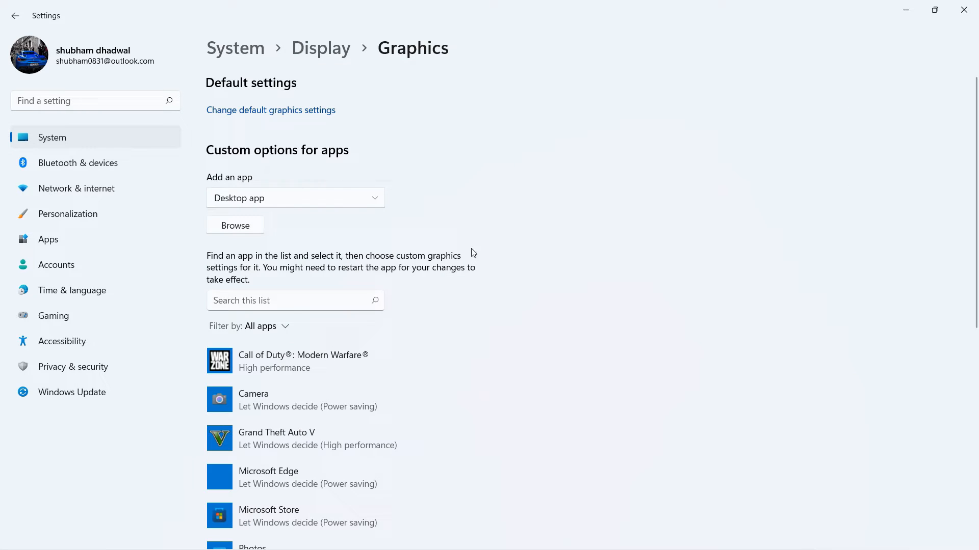
{"action": "scroll", "scroll_direction": "down", "scroll_amount": 3}
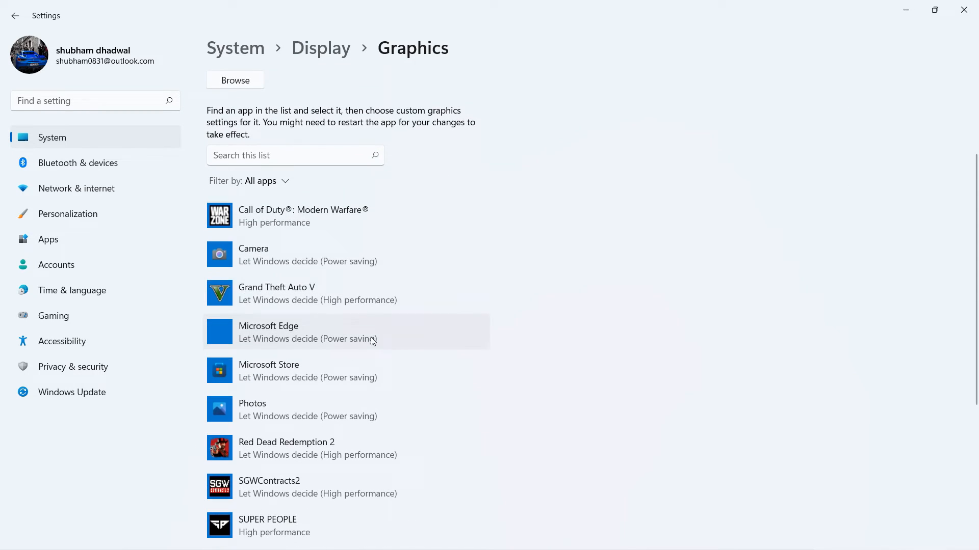
{"action": "mouse_move", "coordinate": [526, 245]}
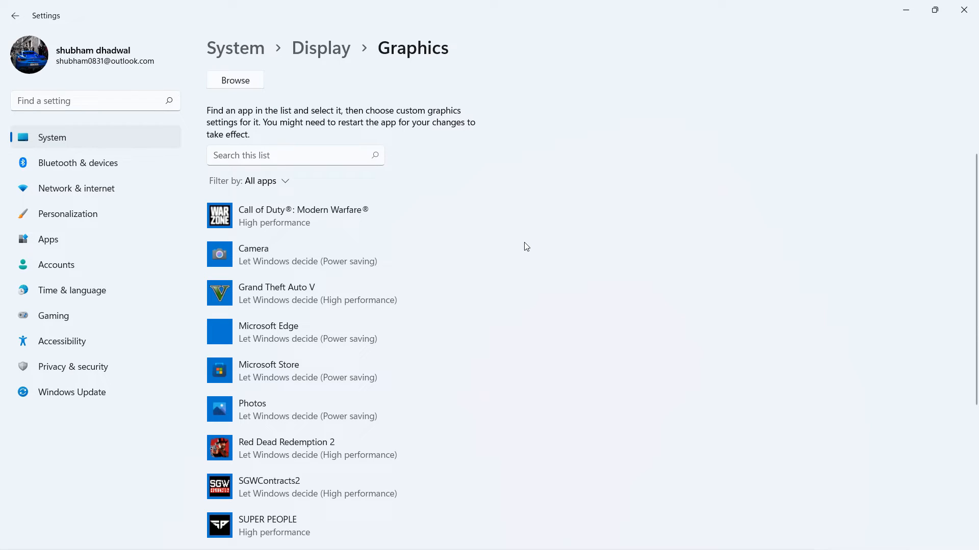
{"action": "mouse_move", "coordinate": [575, 252]}
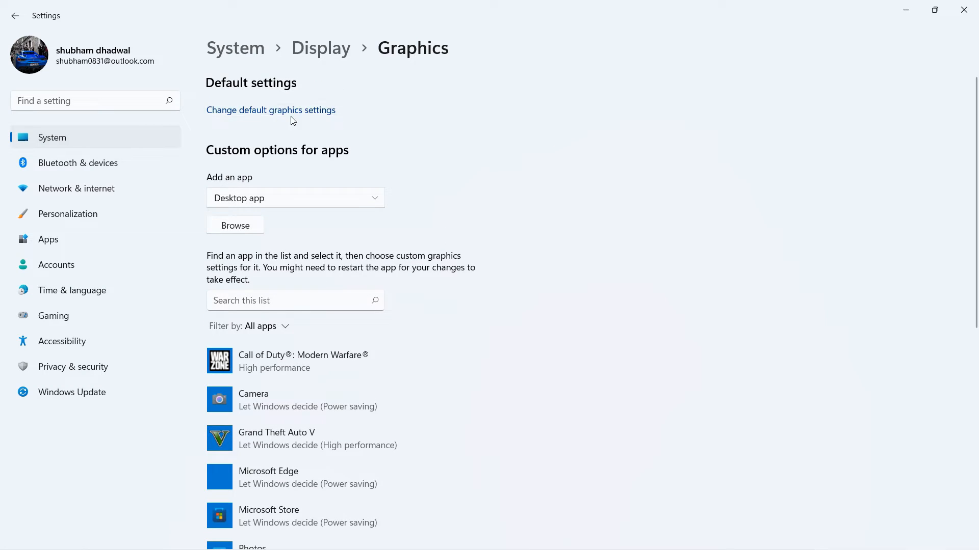
{"action": "mouse_move", "coordinate": [489, 144]}
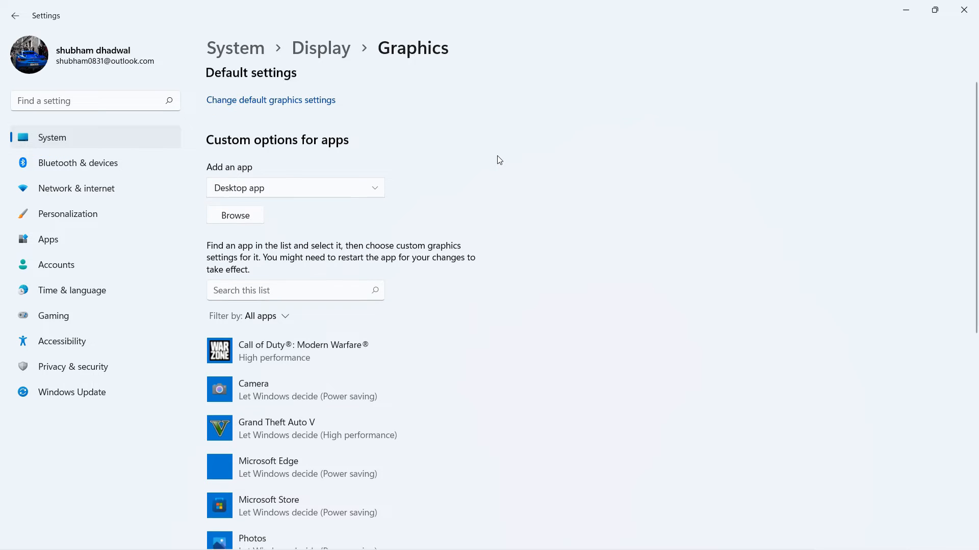
{"action": "scroll", "scroll_direction": "down", "scroll_amount": 3}
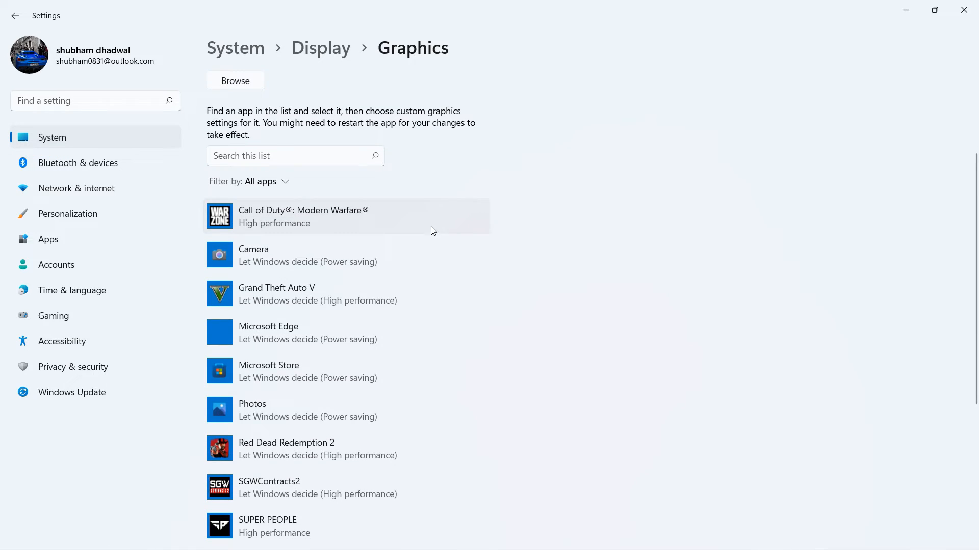
{"action": "mouse_move", "coordinate": [392, 229]}
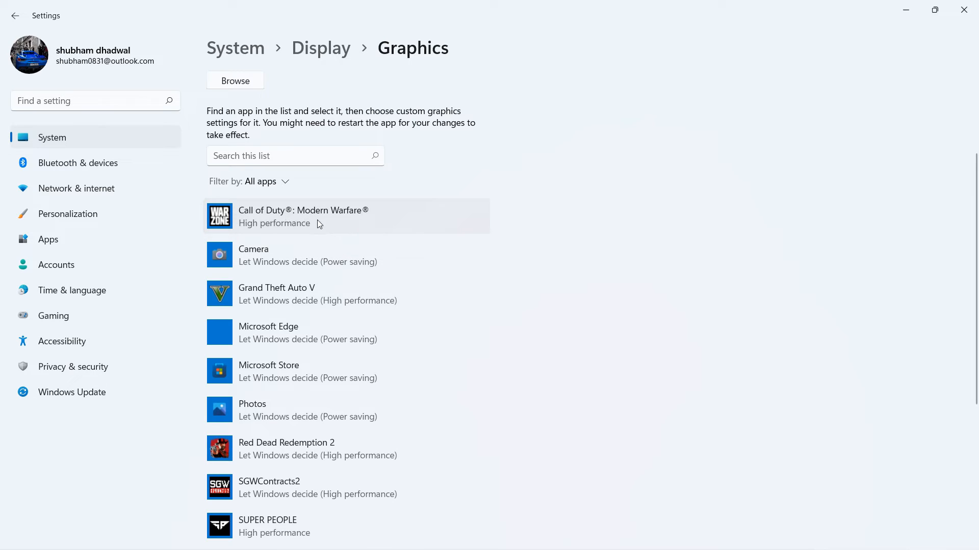
{"action": "mouse_move", "coordinate": [281, 220]}
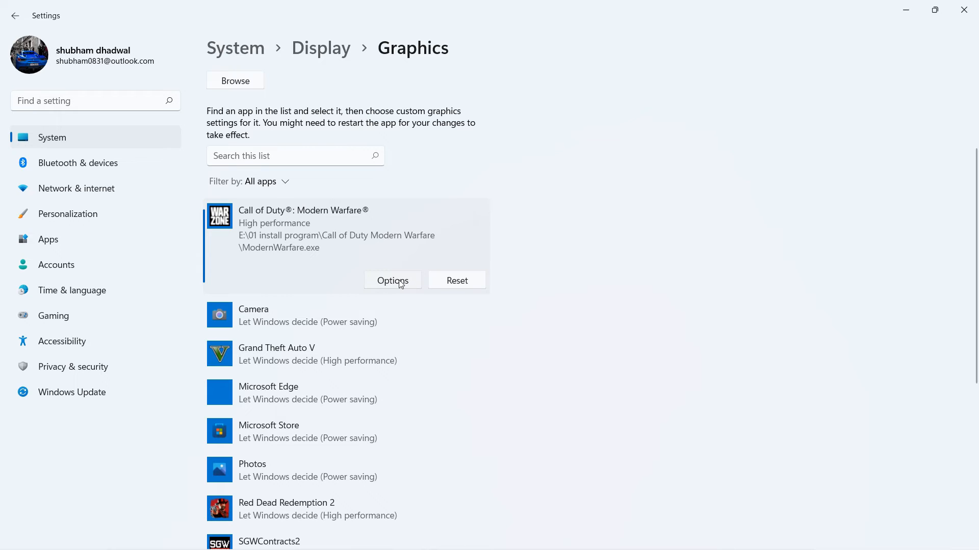
Step: Set Call of Duty: Modern Warfare's graphics preference to High performance (NVIDIA GeForce RTX 2060)
{"action": "left_click", "coordinate": [392, 280]}
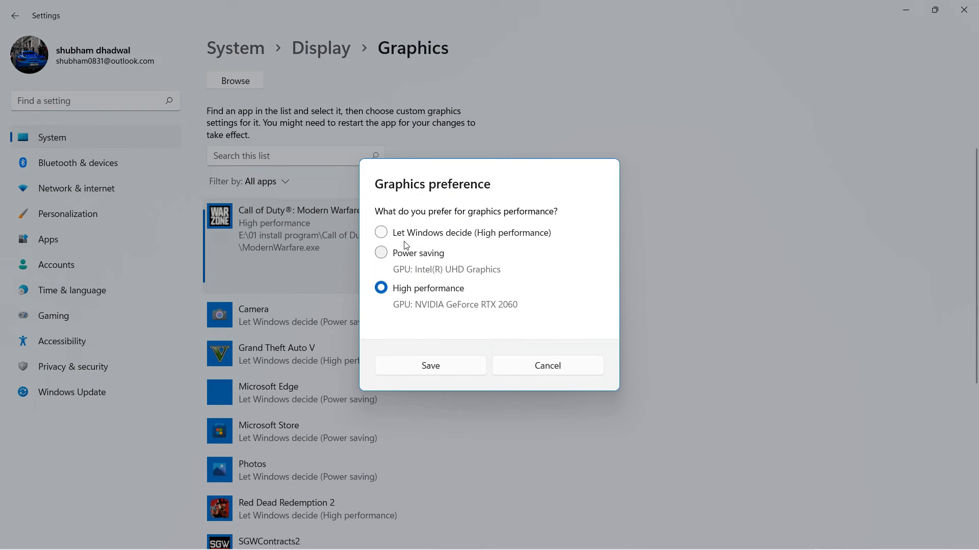
{"action": "mouse_move", "coordinate": [411, 245]}
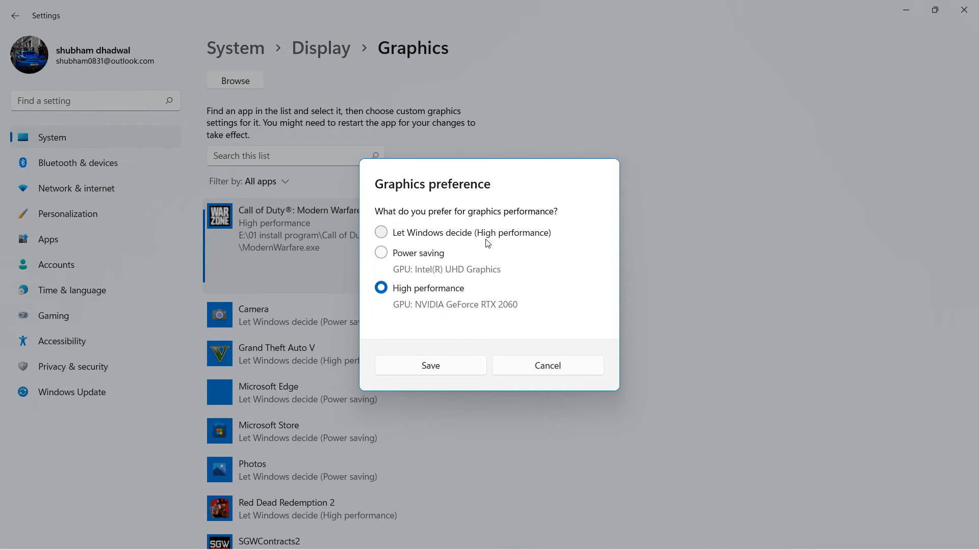
{"action": "mouse_move", "coordinate": [475, 242]}
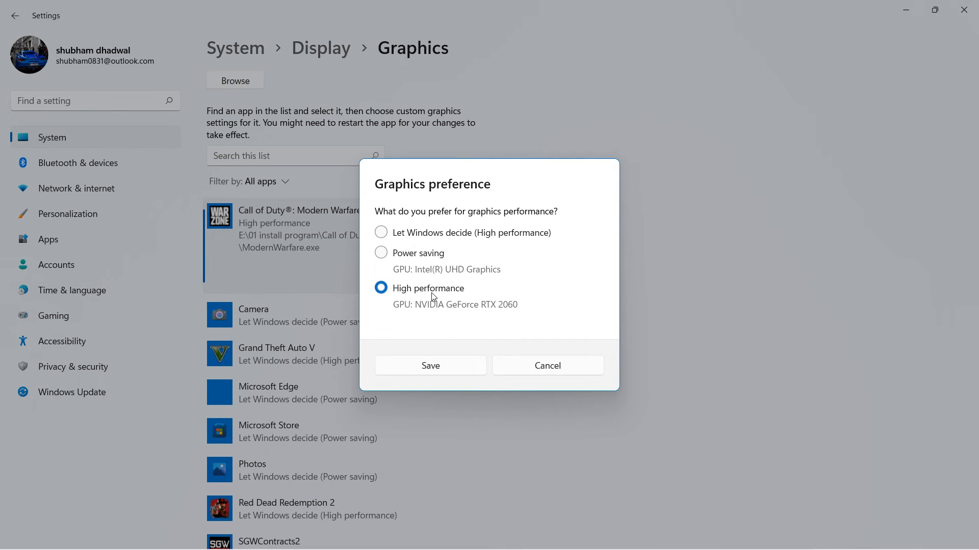
{"action": "mouse_move", "coordinate": [496, 319]}
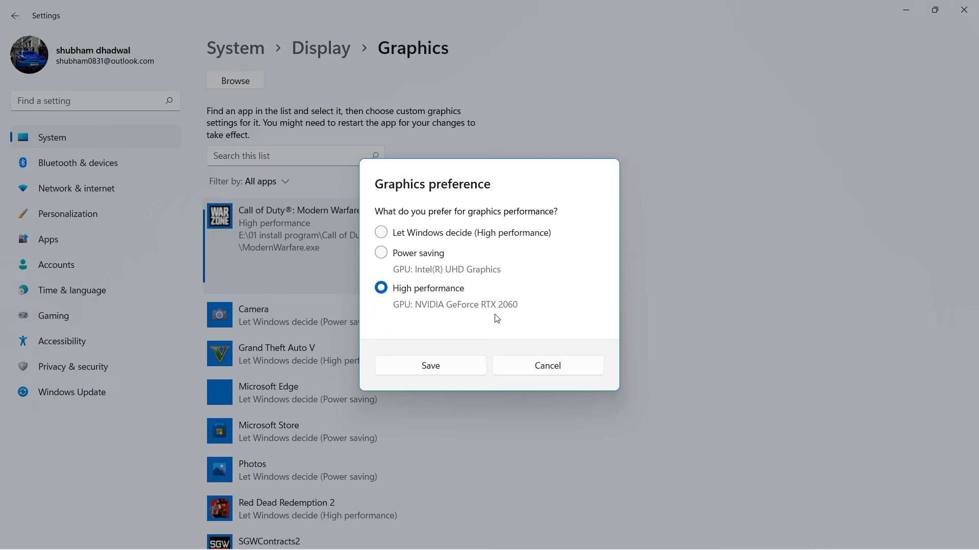
{"action": "mouse_move", "coordinate": [474, 304]}
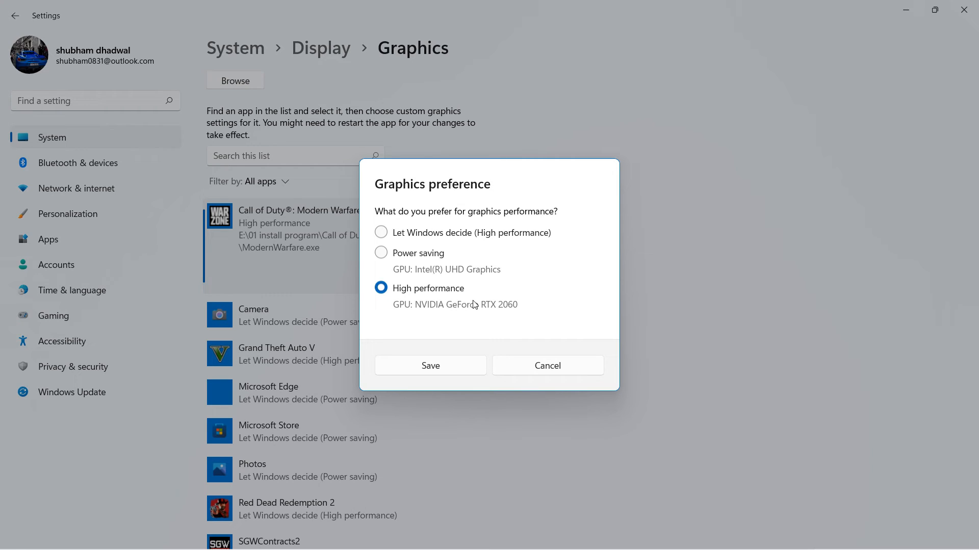
{"action": "mouse_move", "coordinate": [490, 318]}
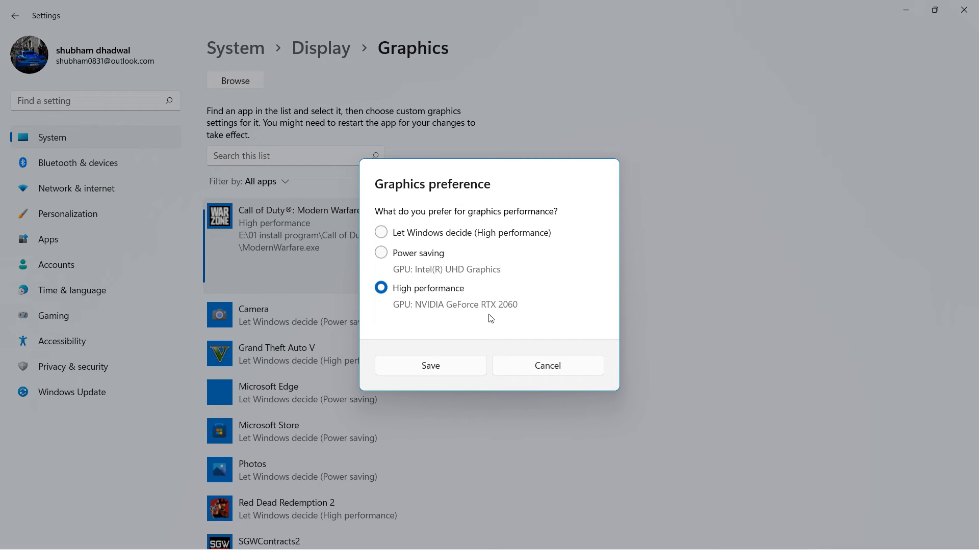
{"action": "mouse_move", "coordinate": [452, 264]}
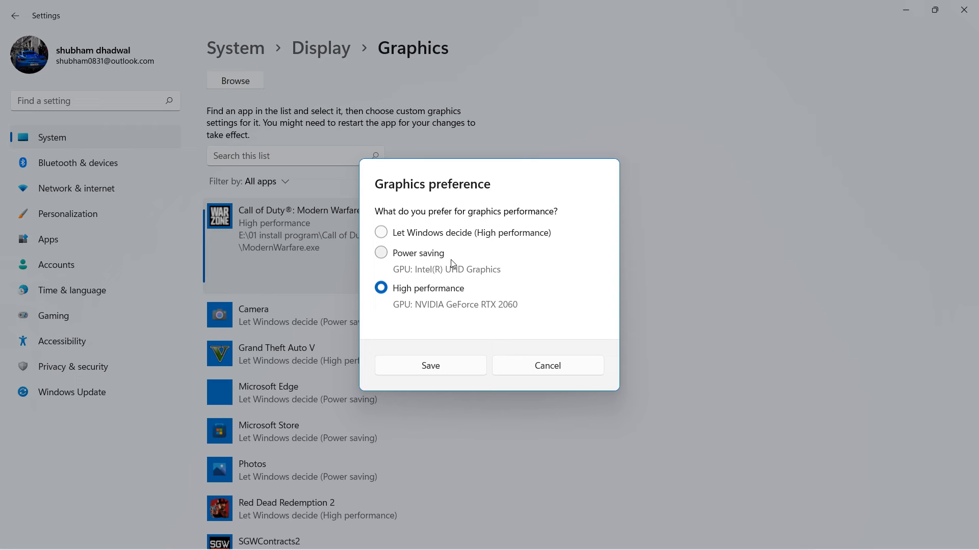
{"action": "mouse_move", "coordinate": [481, 278]}
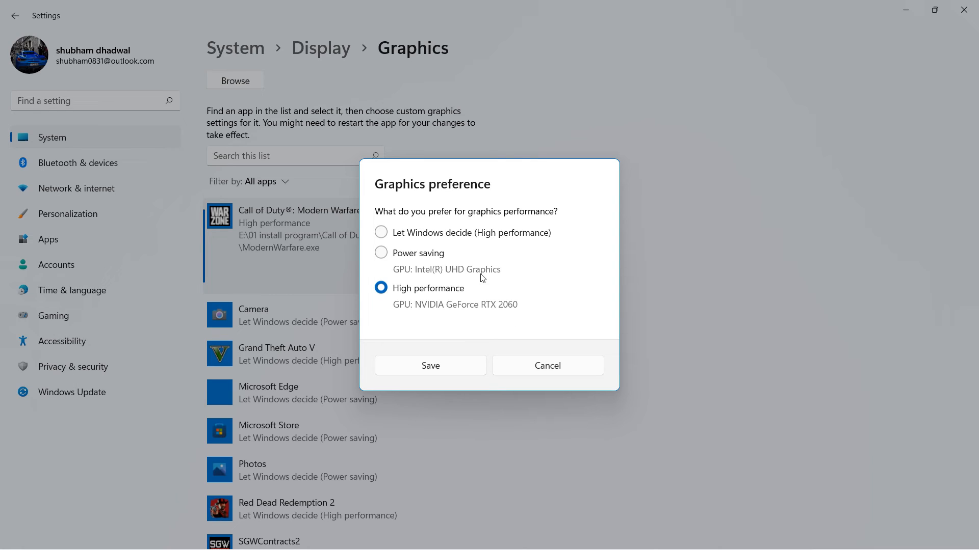
{"action": "mouse_move", "coordinate": [414, 268]}
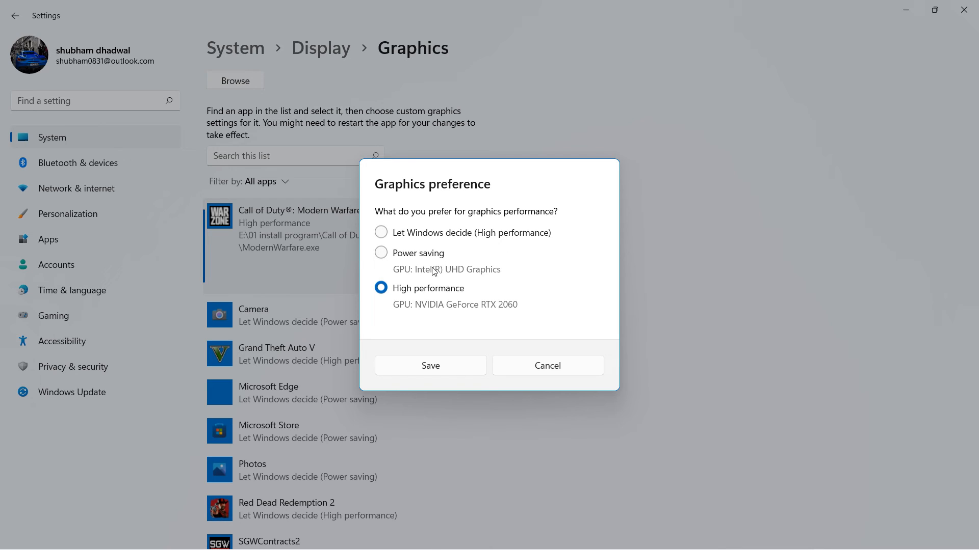
{"action": "mouse_move", "coordinate": [504, 300]}
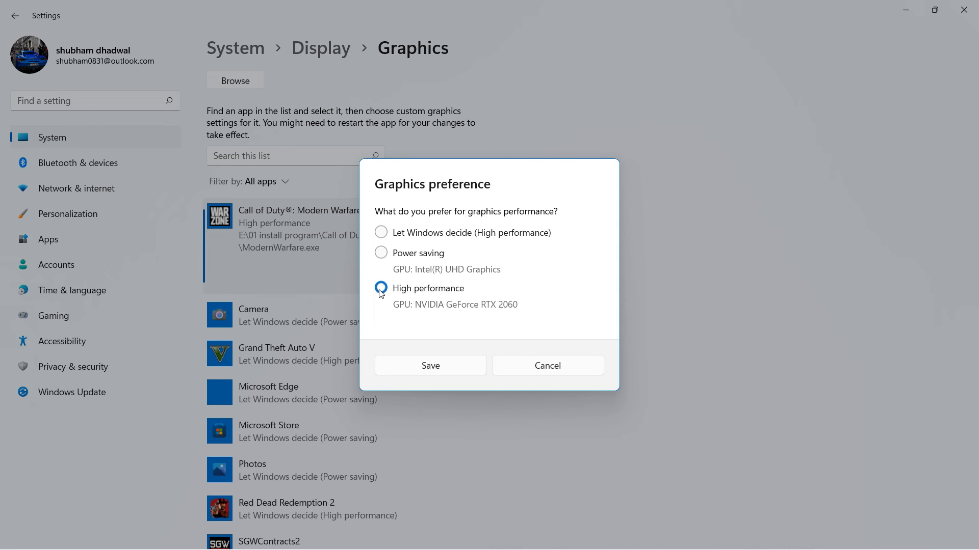
{"action": "left_click", "coordinate": [381, 253]}
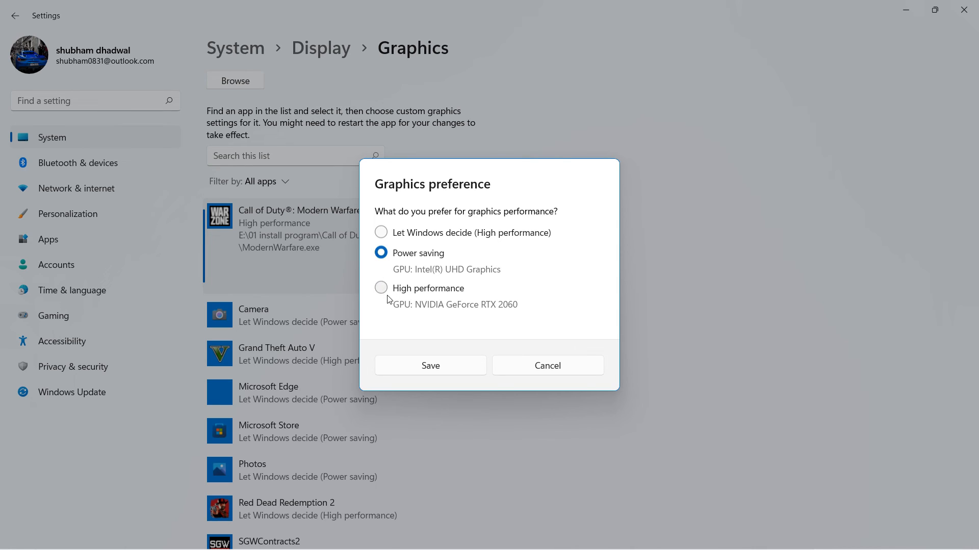
{"action": "left_click", "coordinate": [381, 287]}
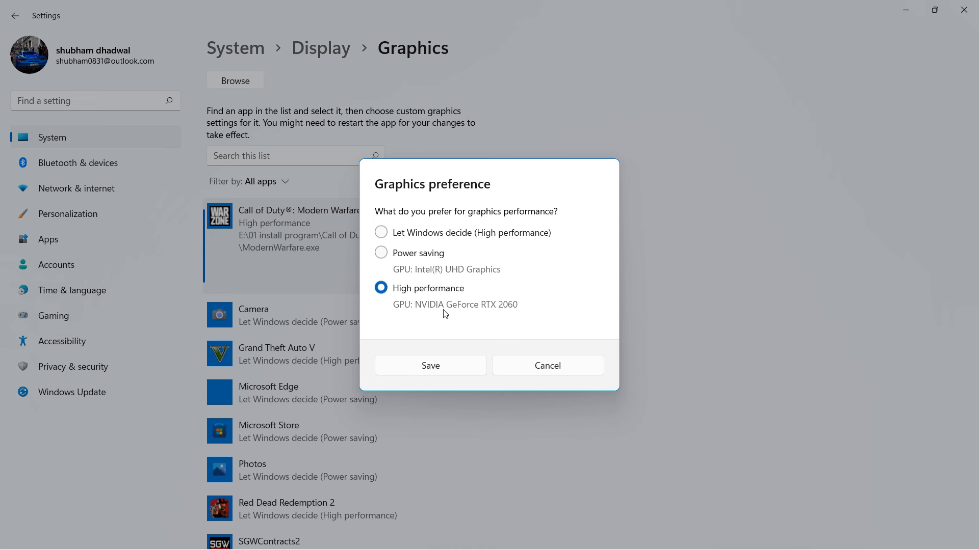
{"action": "left_click", "coordinate": [429, 366]}
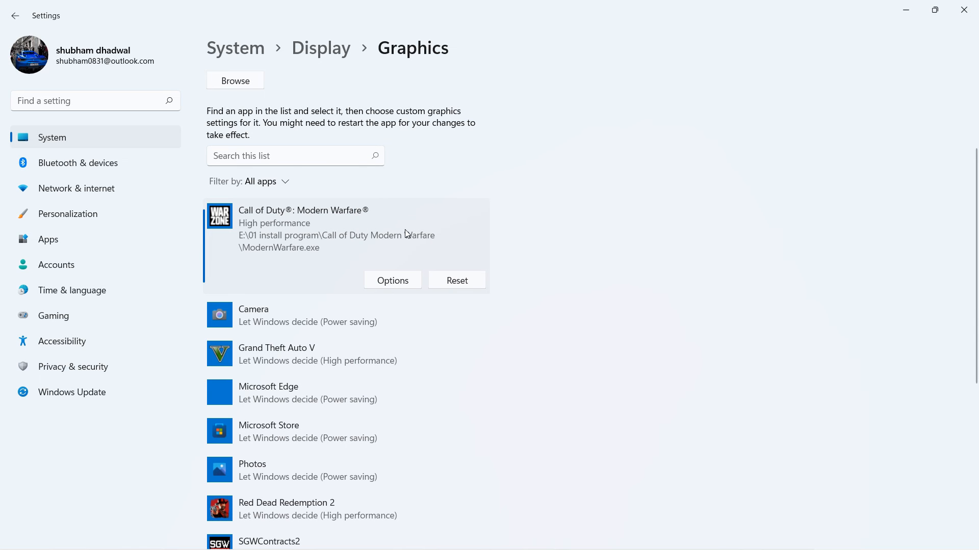
Step: Scroll through the per-app graphics list, then bring up the Windows Start menu
{"action": "scroll", "scroll_direction": "down", "scroll_amount": 3}
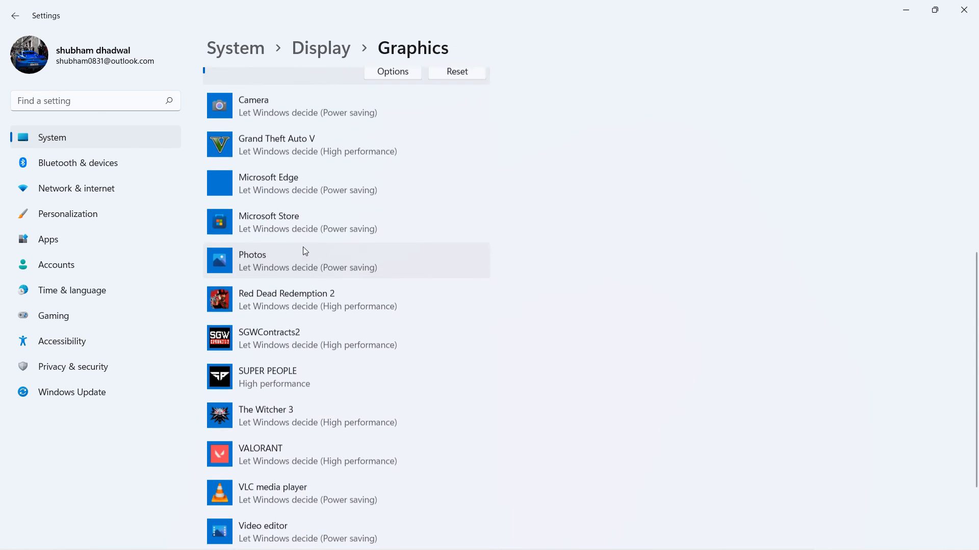
{"action": "scroll", "scroll_direction": "down", "scroll_amount": 3}
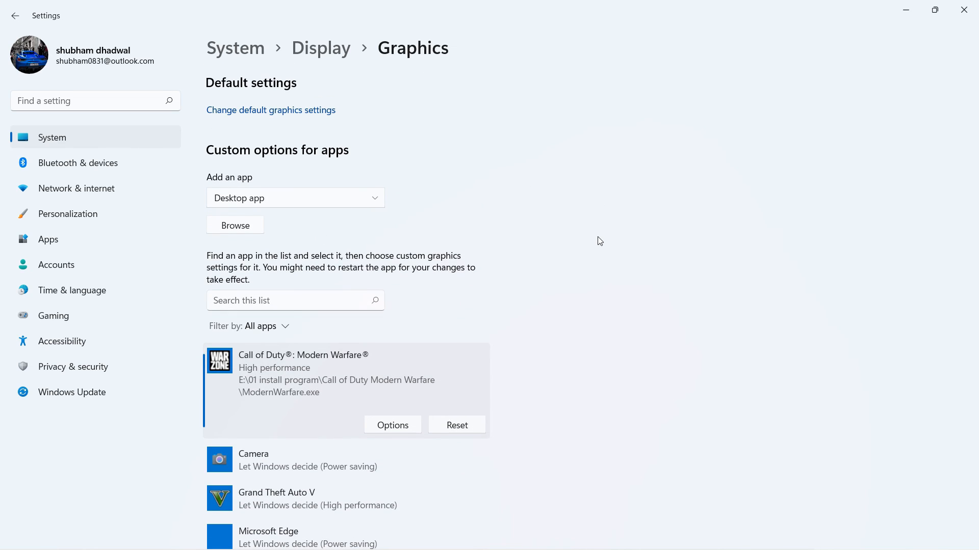
{"action": "mouse_move", "coordinate": [593, 238]}
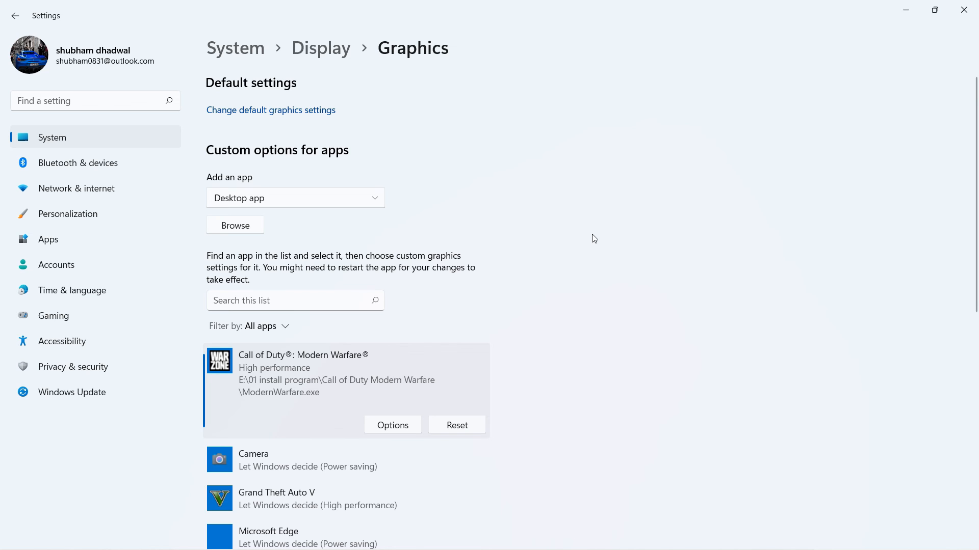
{"action": "mouse_move", "coordinate": [898, 26]}
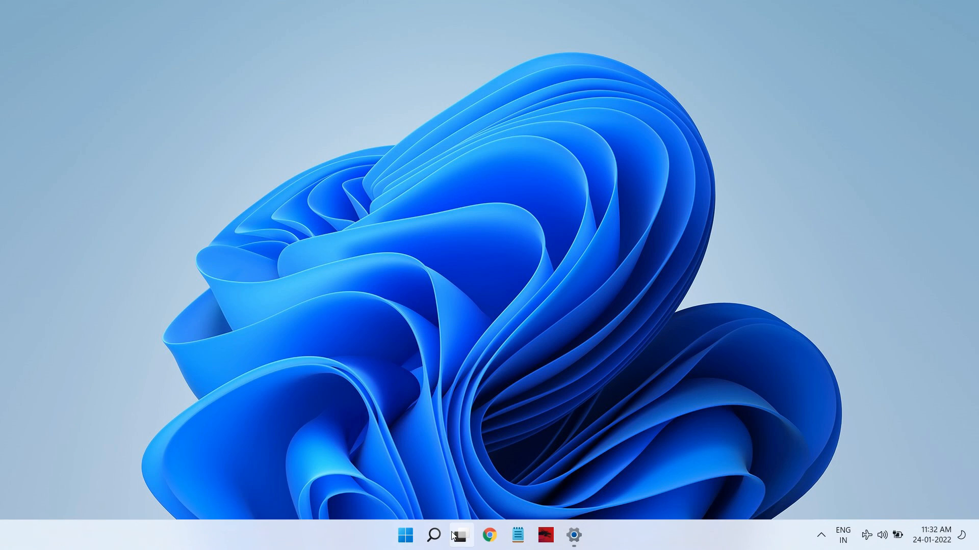
{"action": "left_click", "coordinate": [404, 535]}
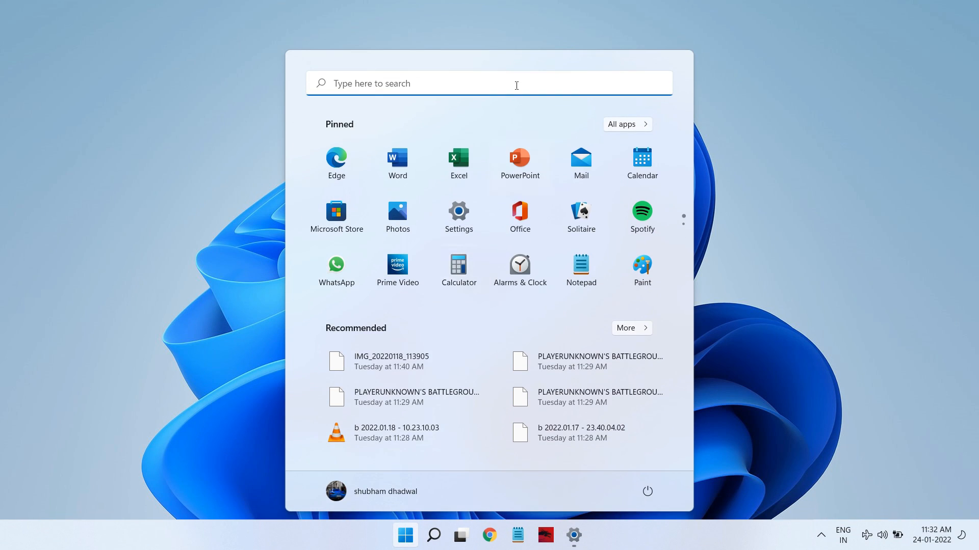